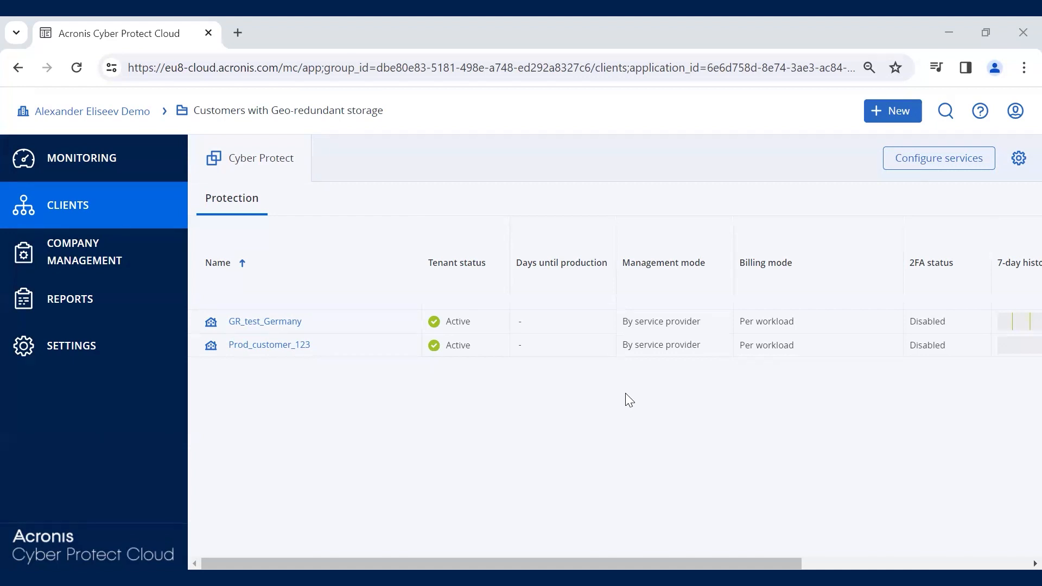
Show the Settings > Locations list with the Acronis Cloud backup storage offering Geo-redundancy
click(71, 345)
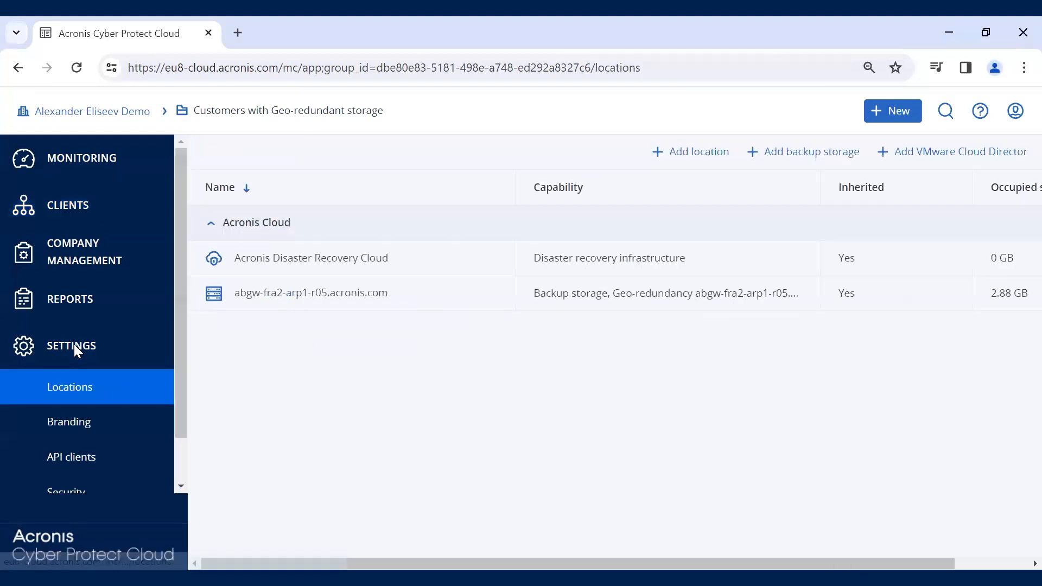
mouse_move(208, 214)
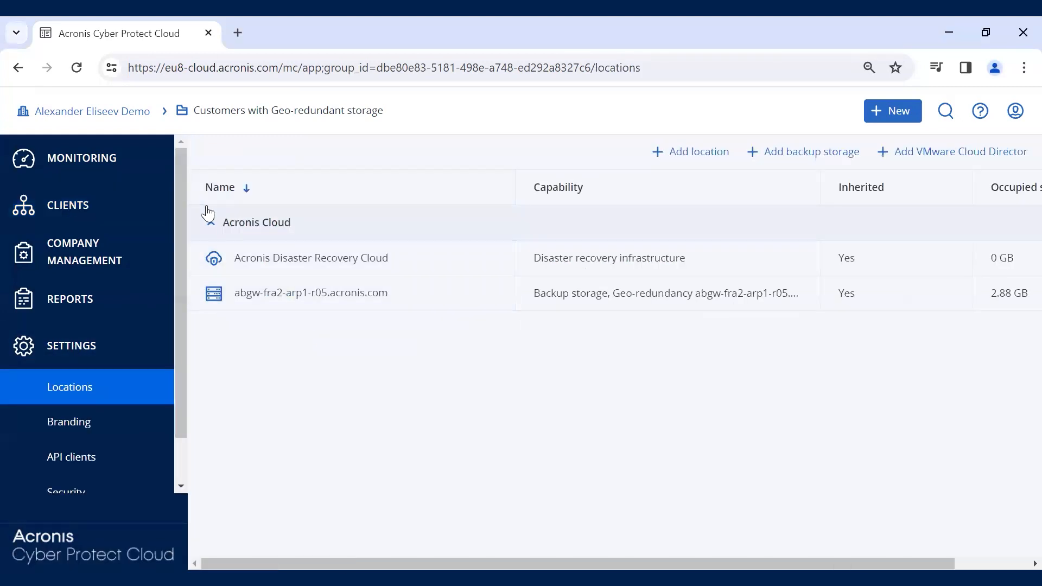
click(210, 221)
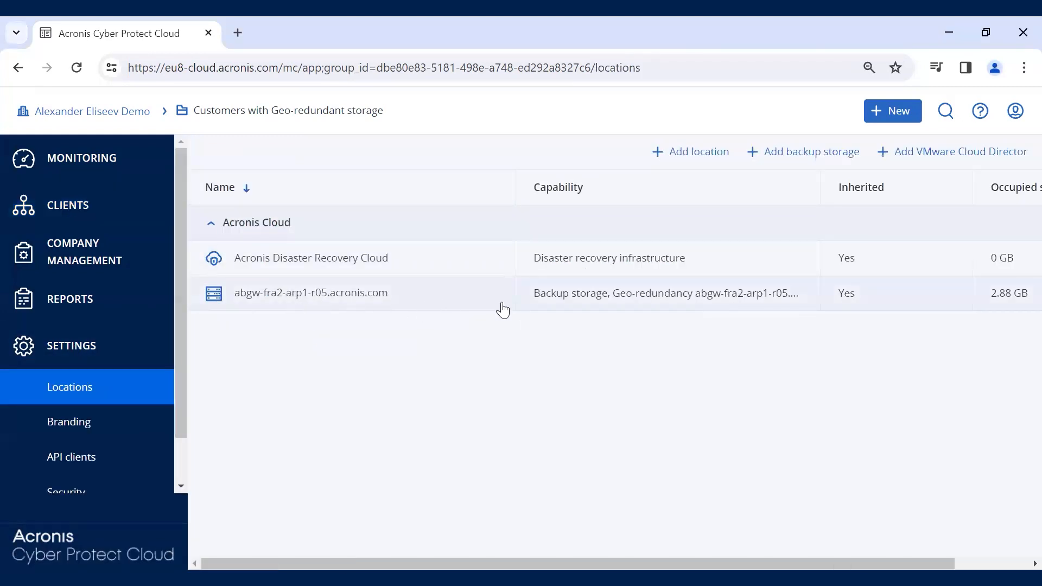
mouse_move(654, 294)
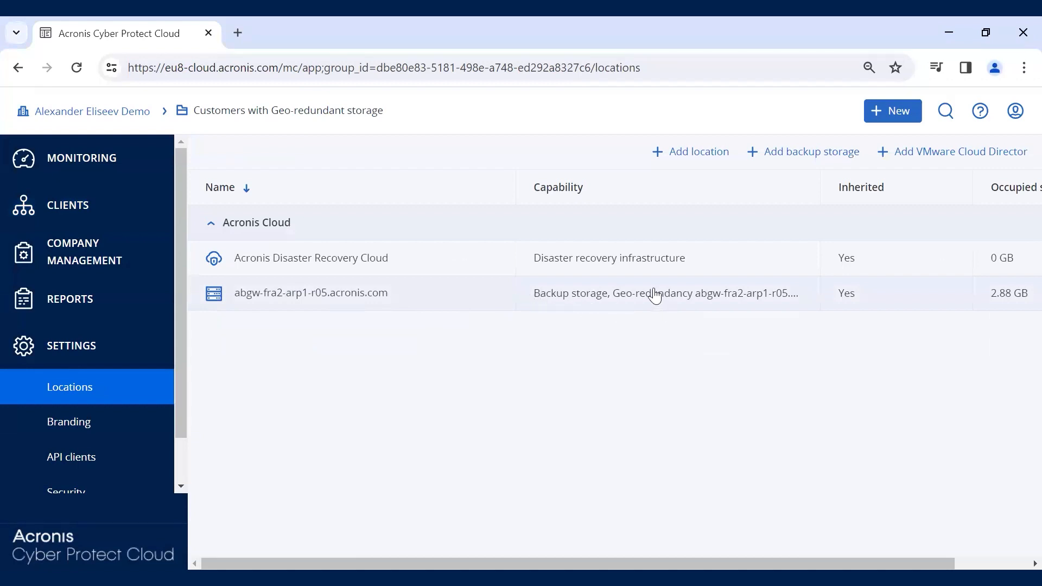
mouse_move(682, 298)
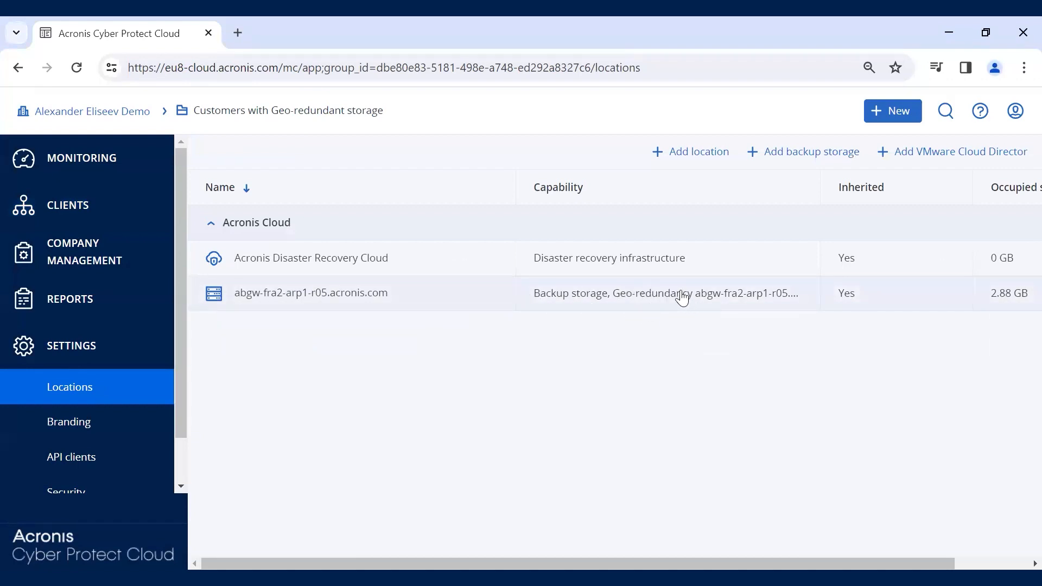
mouse_move(617, 349)
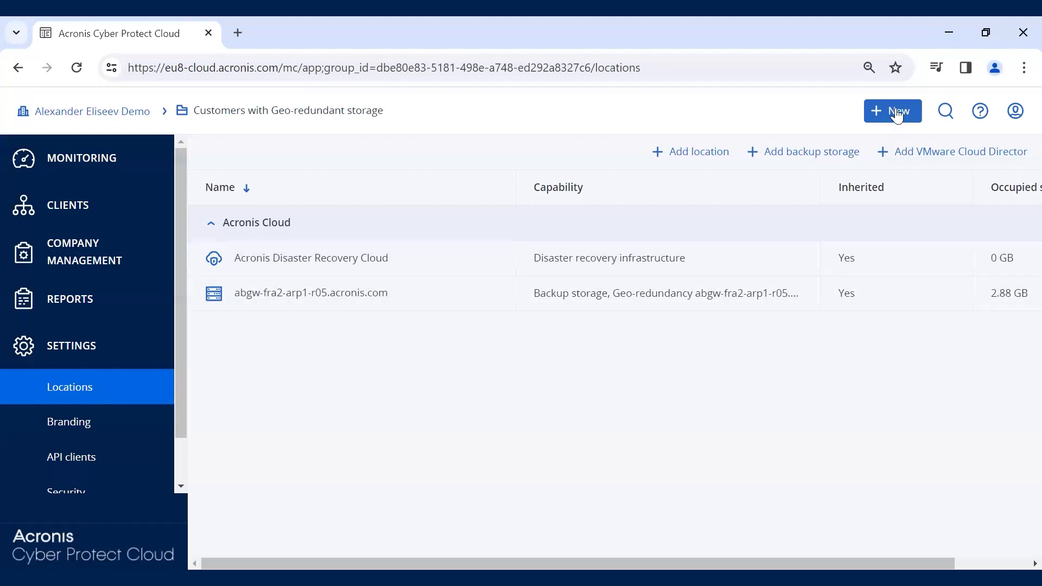
Start a new customer named grtest1004242 from New > Customer
click(893, 110)
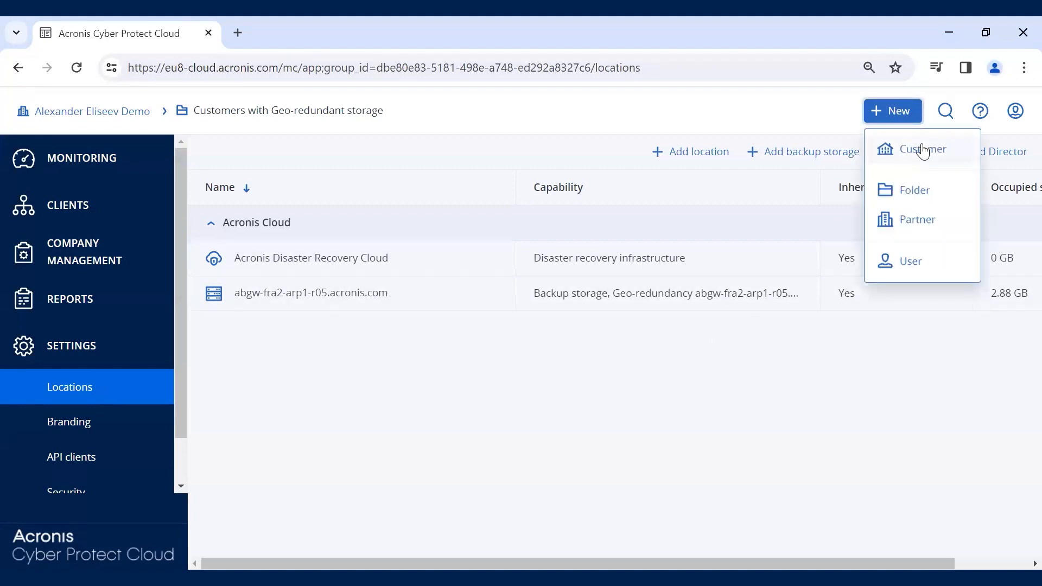
click(922, 148)
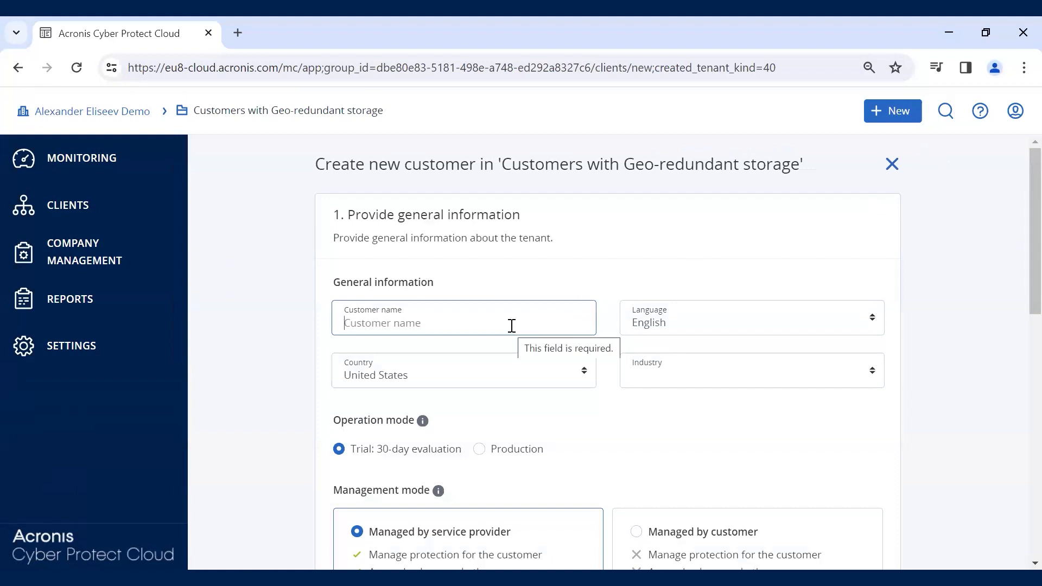
text(grtest)
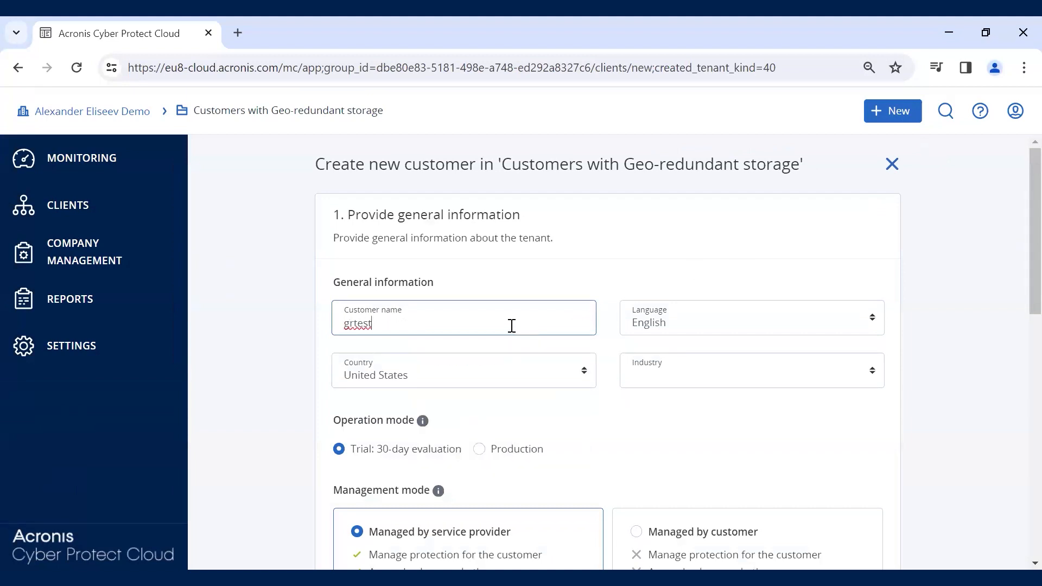
text(1004242)
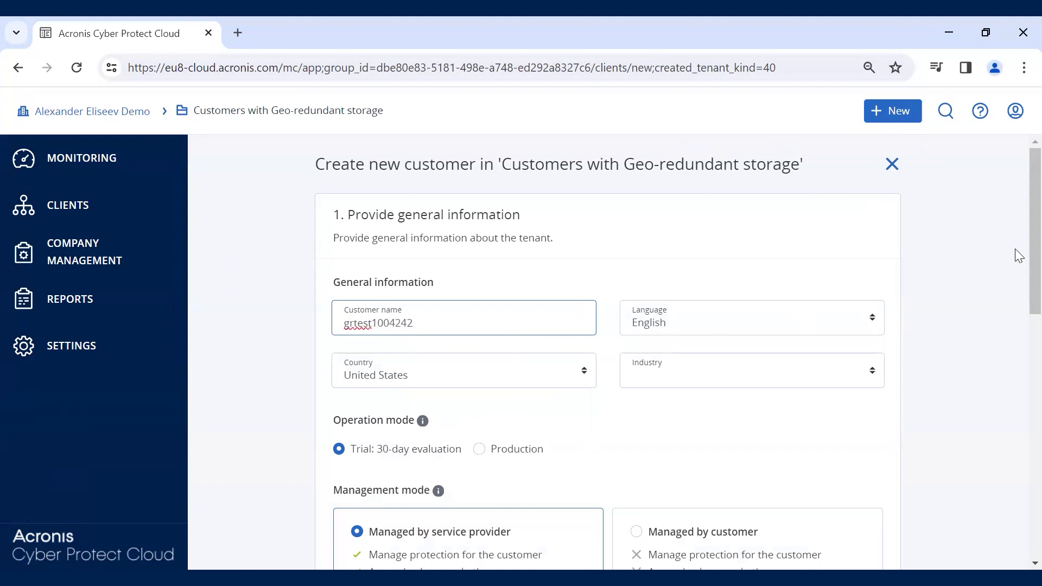
Give the administrator a separate login admingtest10042 instead of the email
scroll(down, 3)
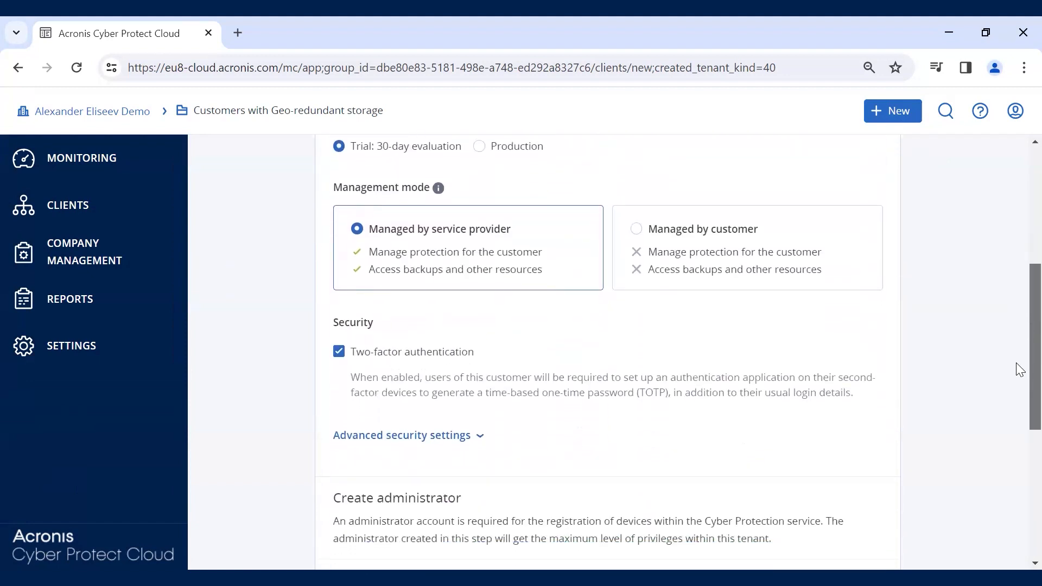
scroll(down, 3)
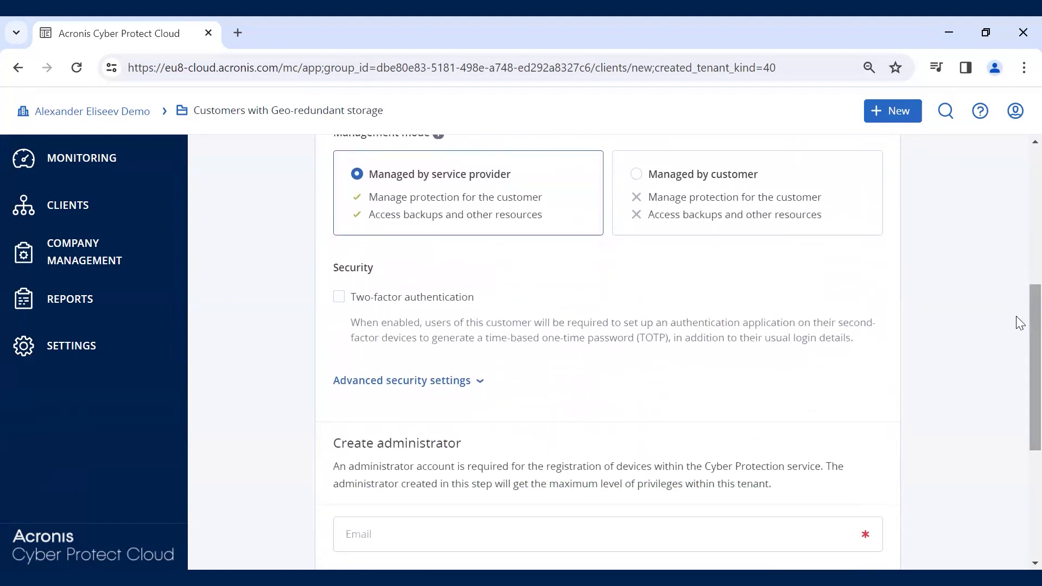
scroll(down, 3)
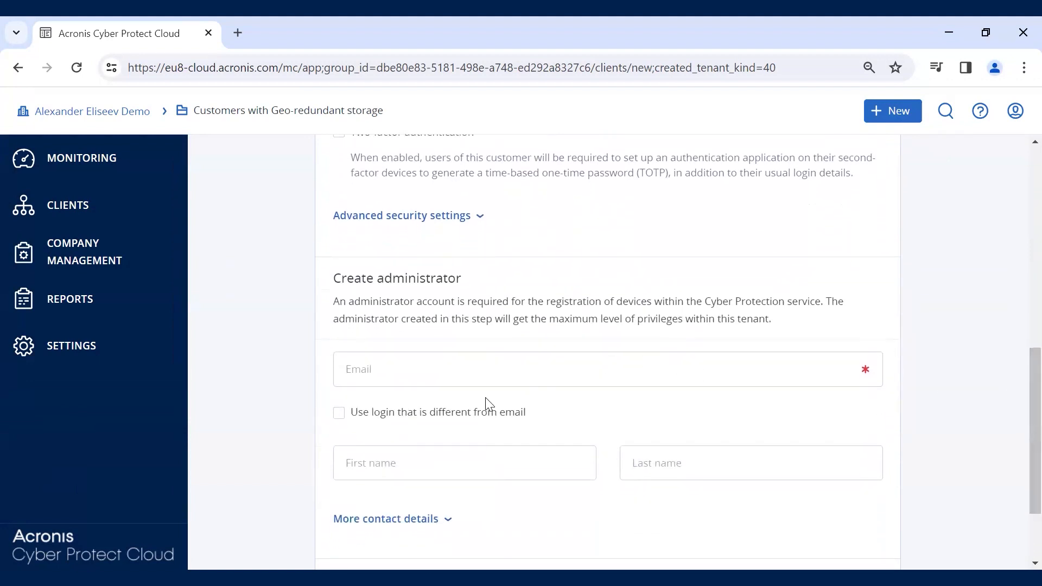
click(339, 413)
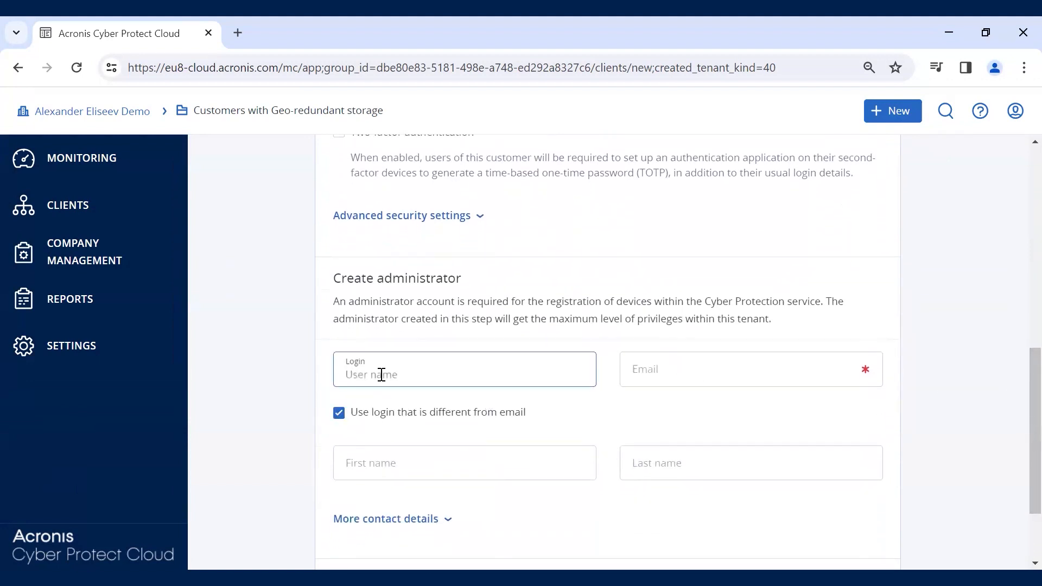
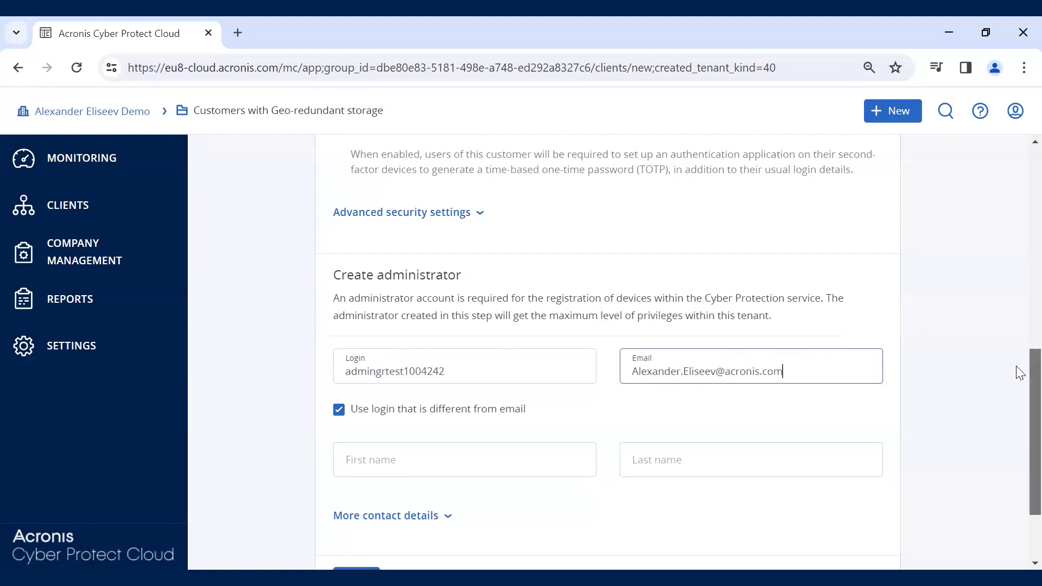
scroll(up, 3)
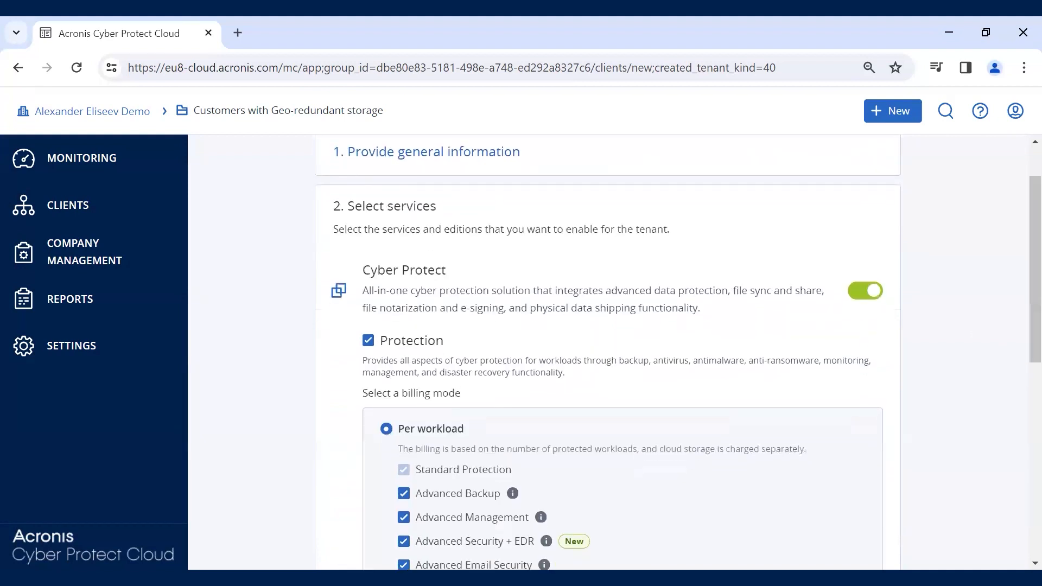
scroll(down, 3)
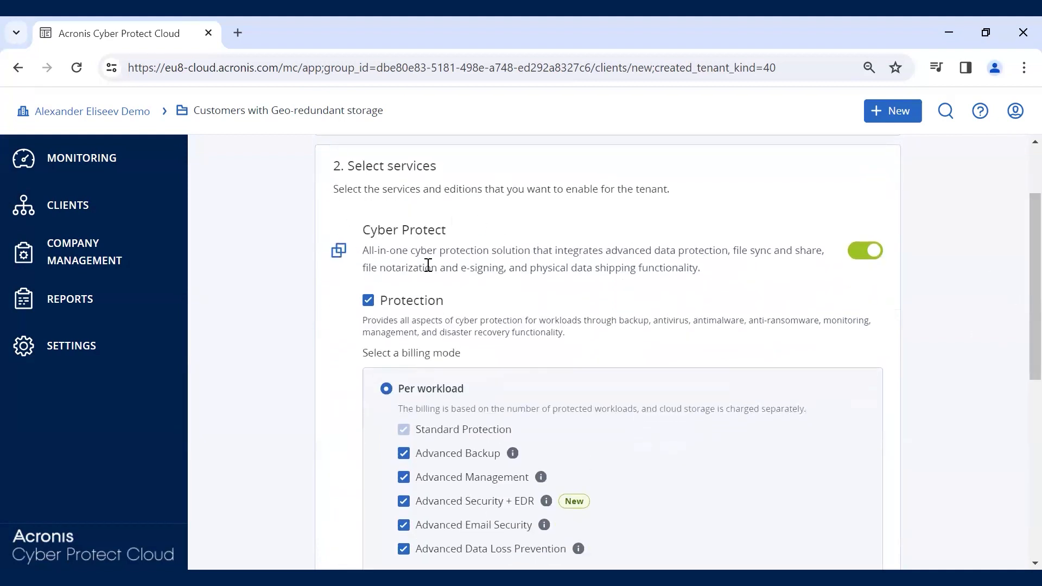
mouse_move(1019, 278)
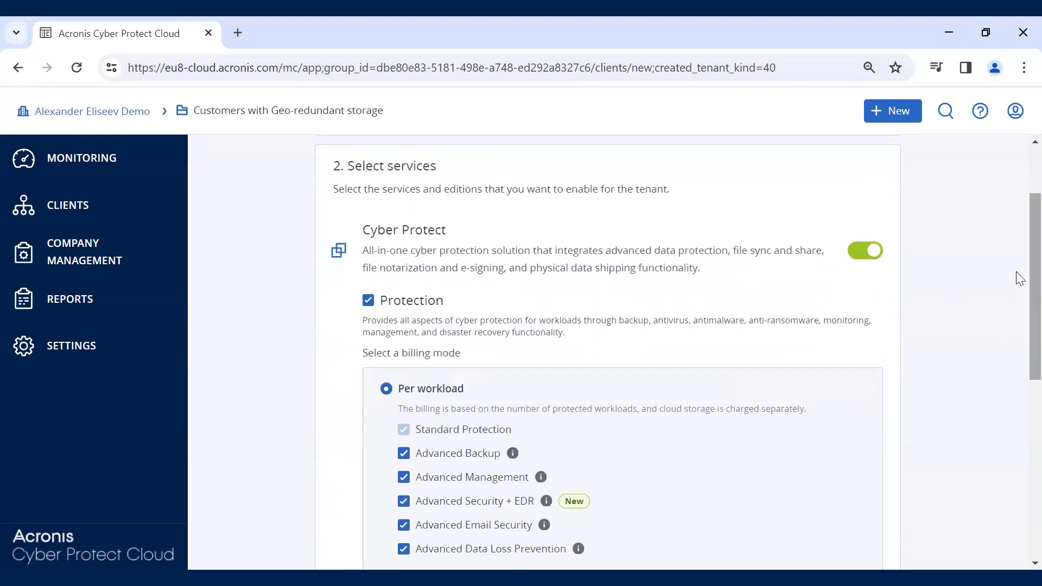
scroll(down, 3)
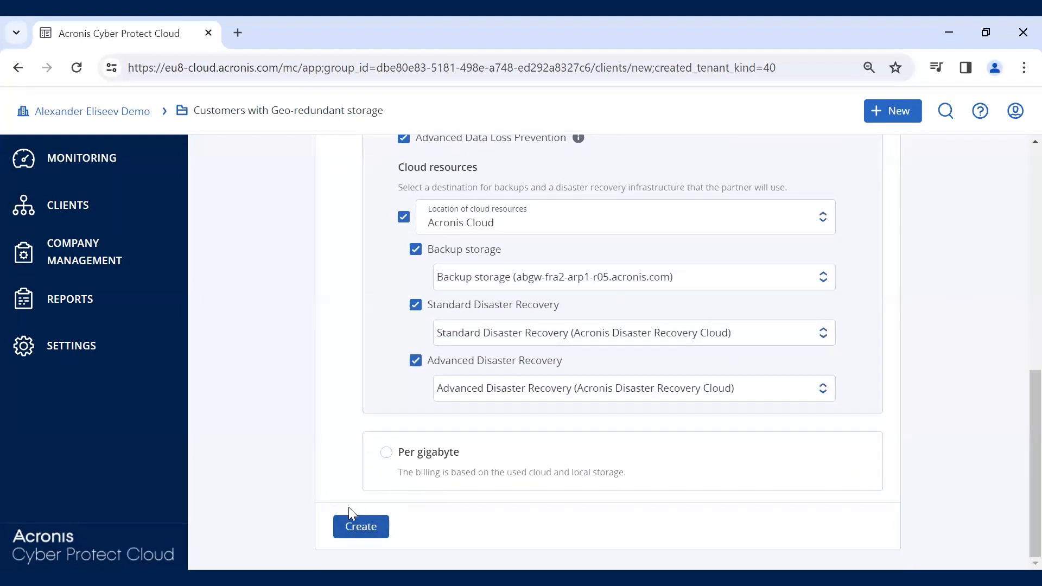
click(360, 527)
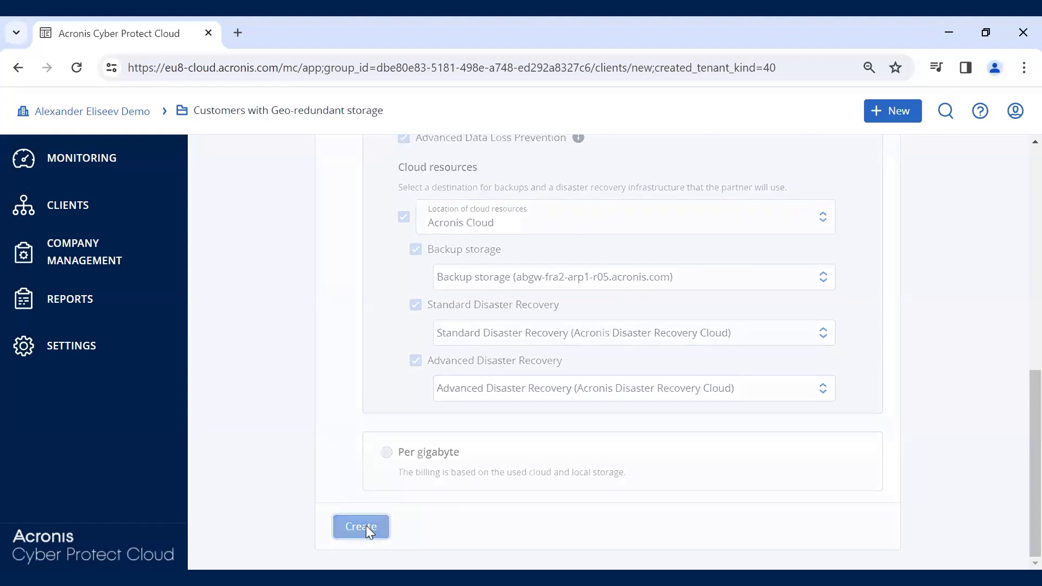
click(361, 526)
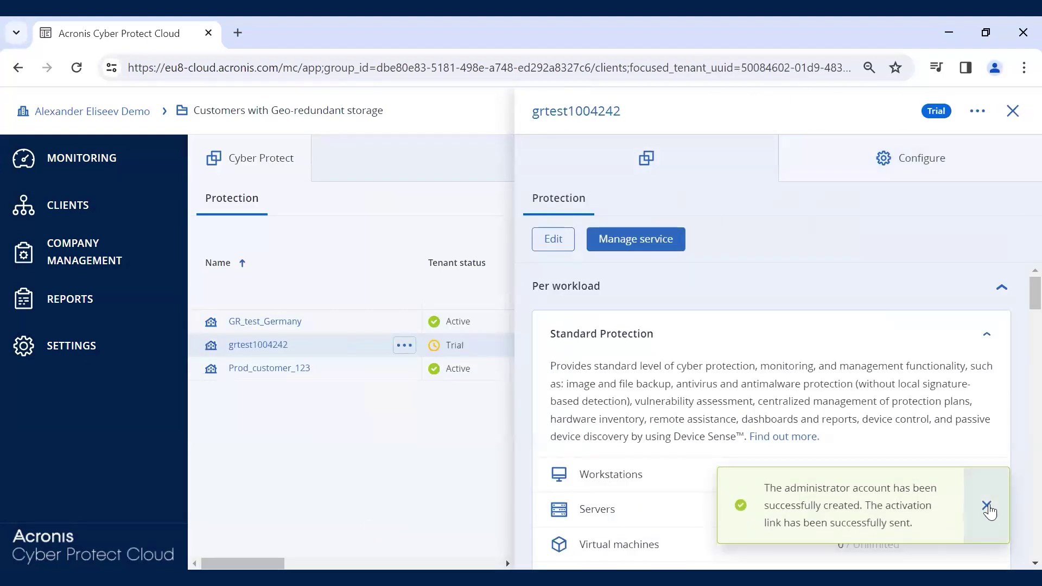
Verify Geo redundancy is ticked under grtest1004242's Backup storage, then cancel the edit unchanged
click(990, 506)
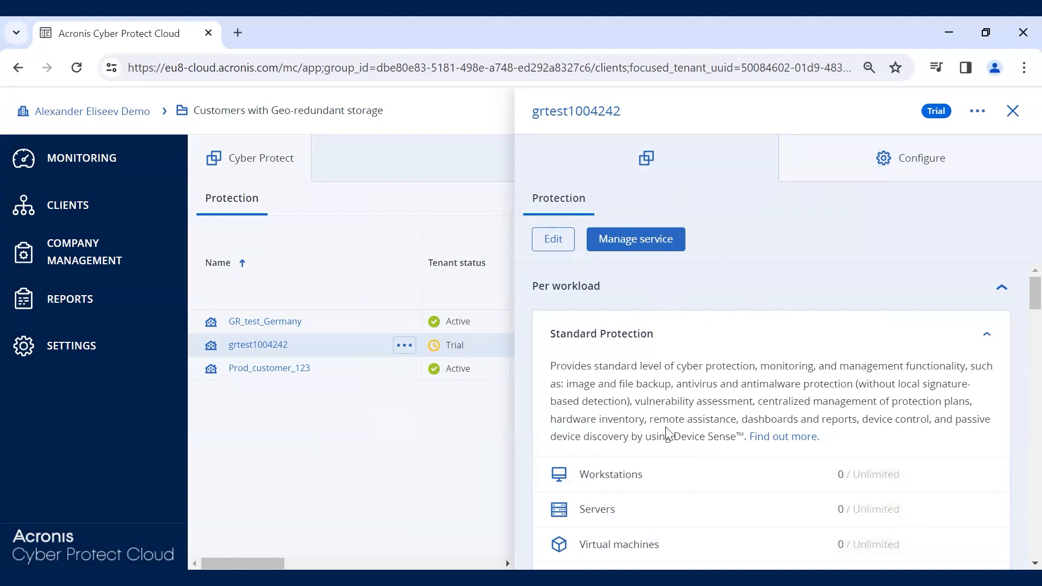
mouse_move(702, 442)
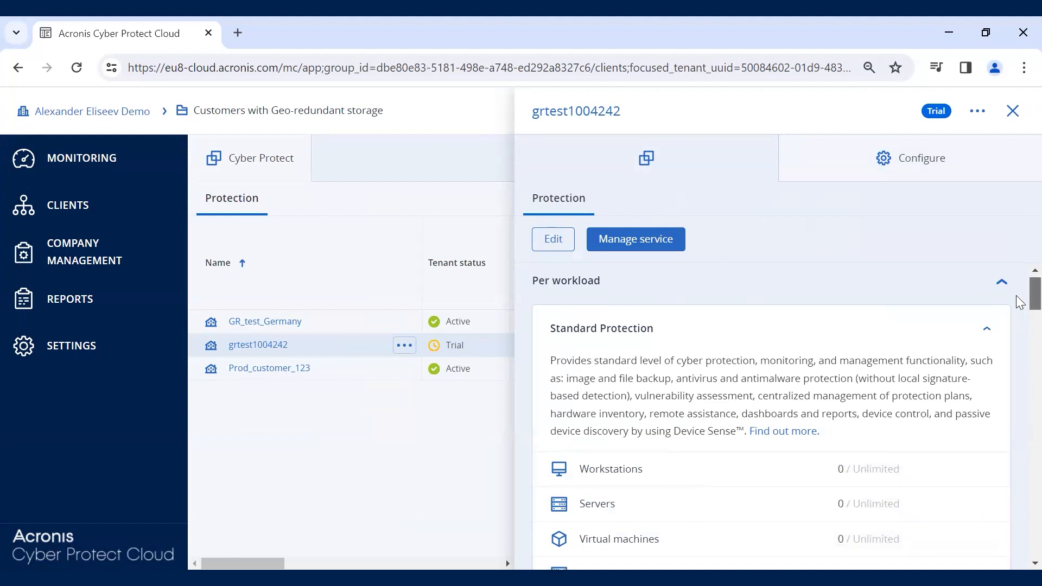
scroll(down, 3)
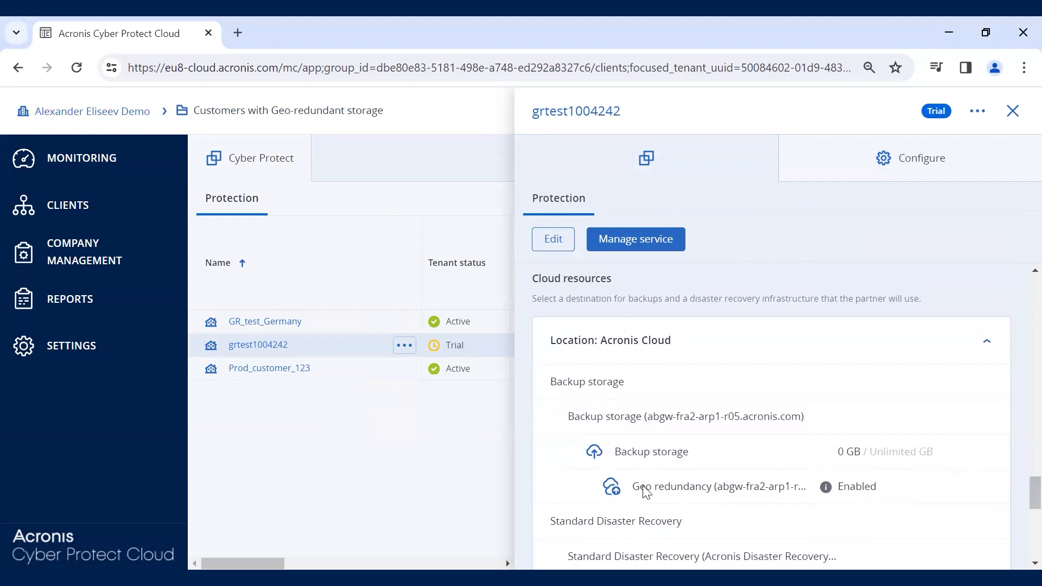
mouse_move(659, 489)
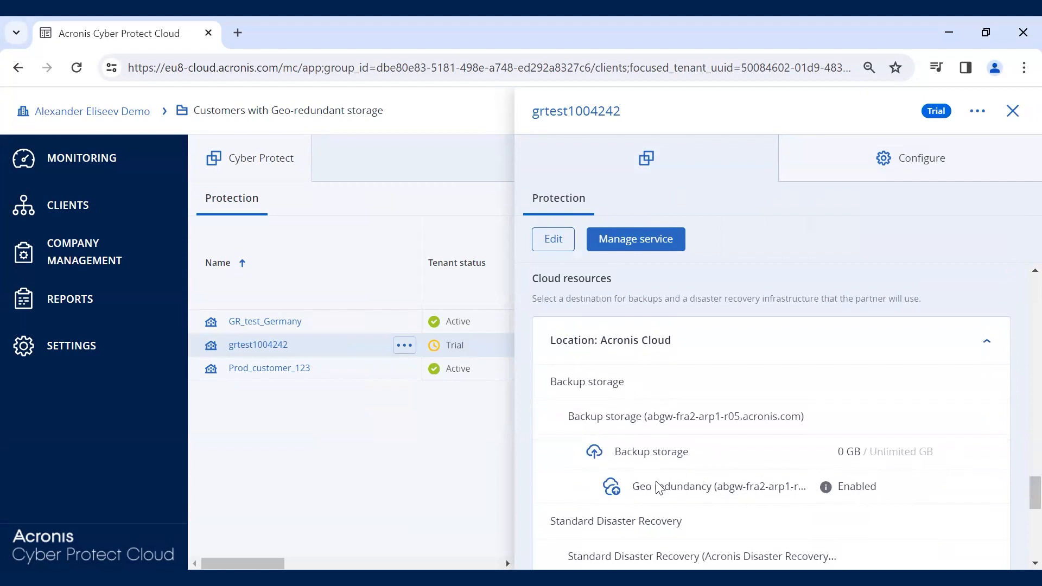
mouse_move(630, 503)
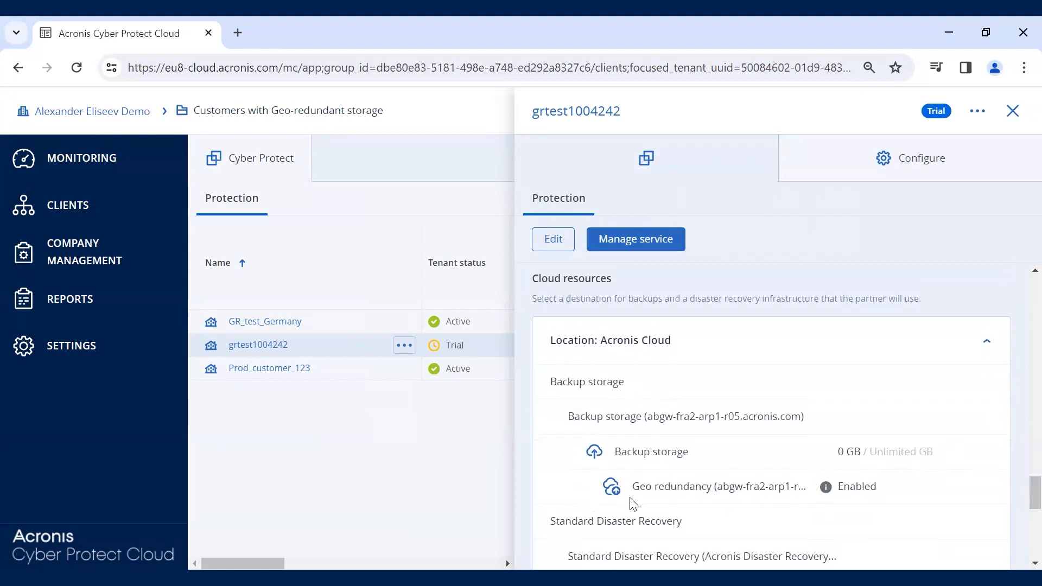
mouse_move(611, 466)
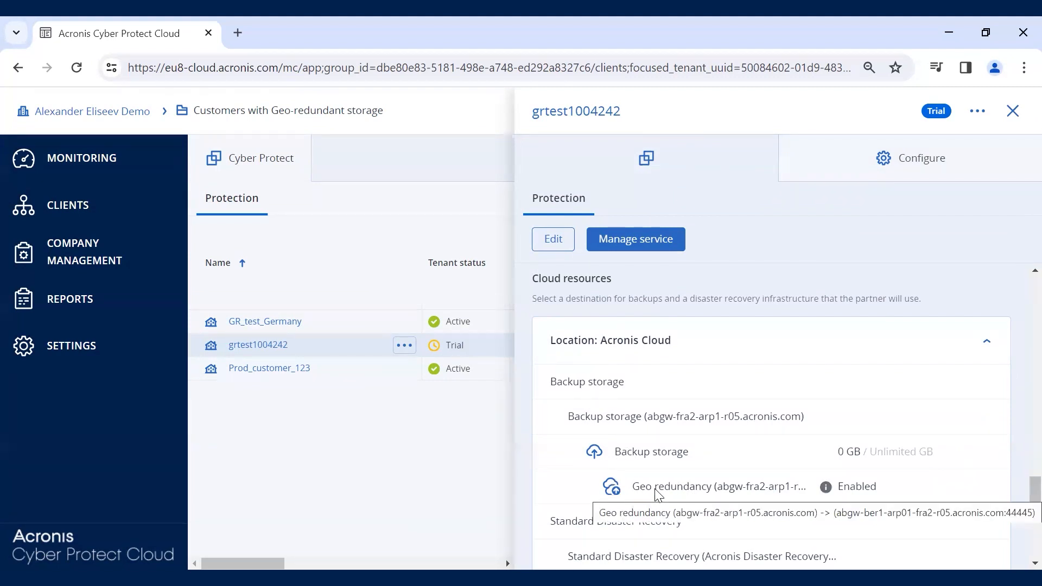
mouse_move(655, 497)
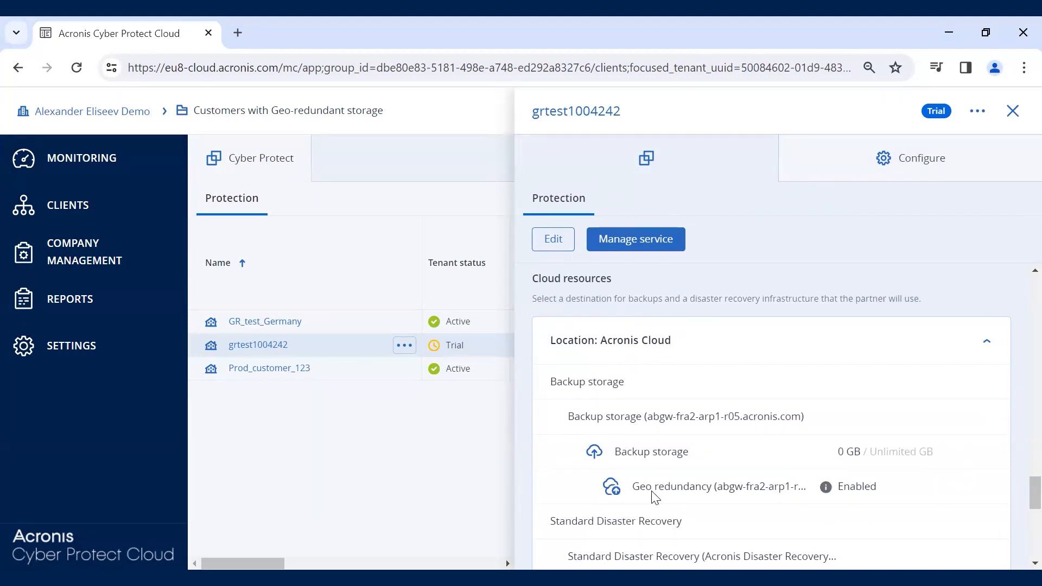
click(553, 239)
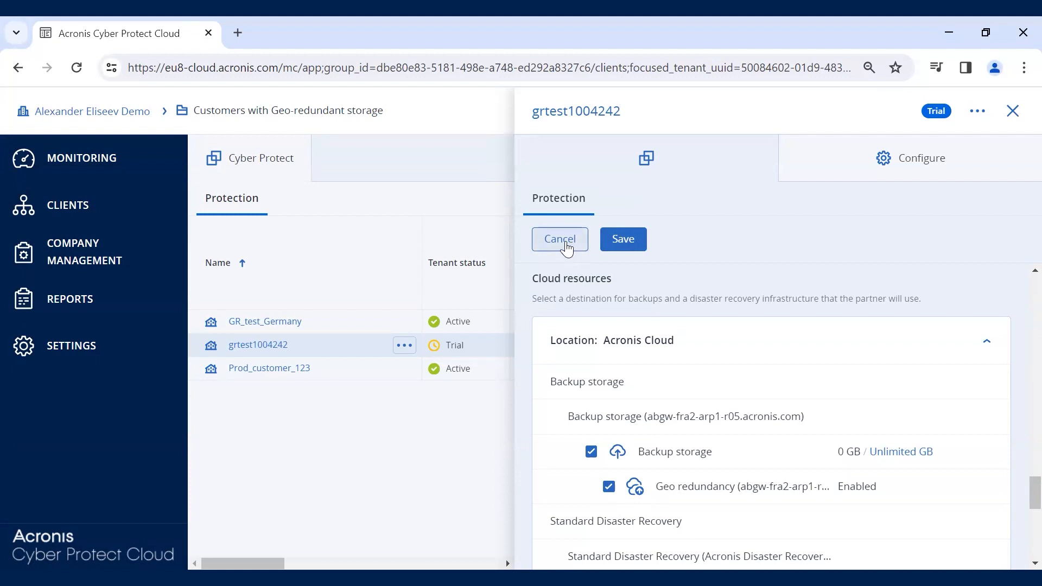
click(559, 238)
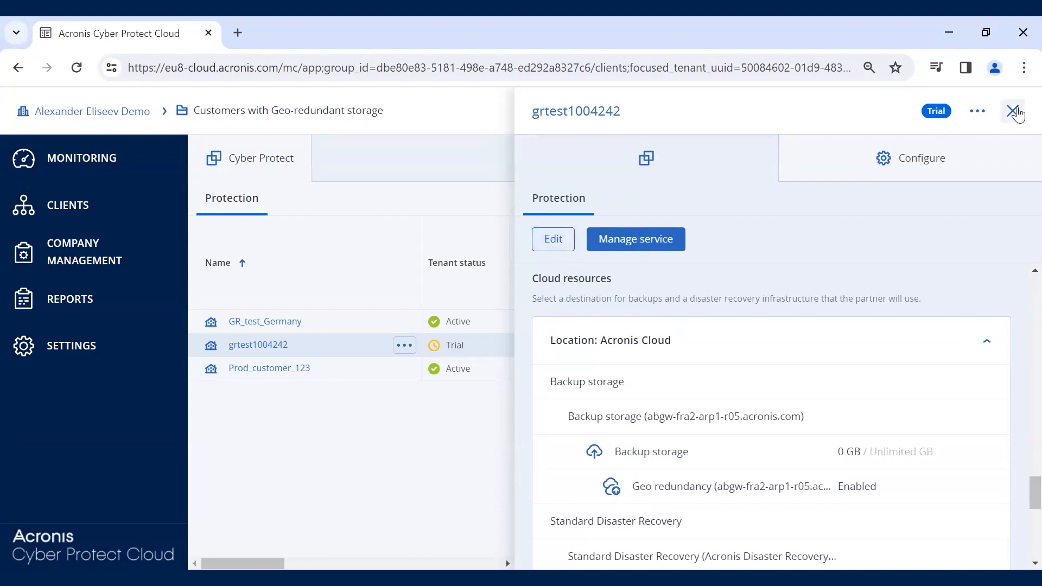
Enter customer grtest1004242 and launch Manage service for its protection
click(1016, 111)
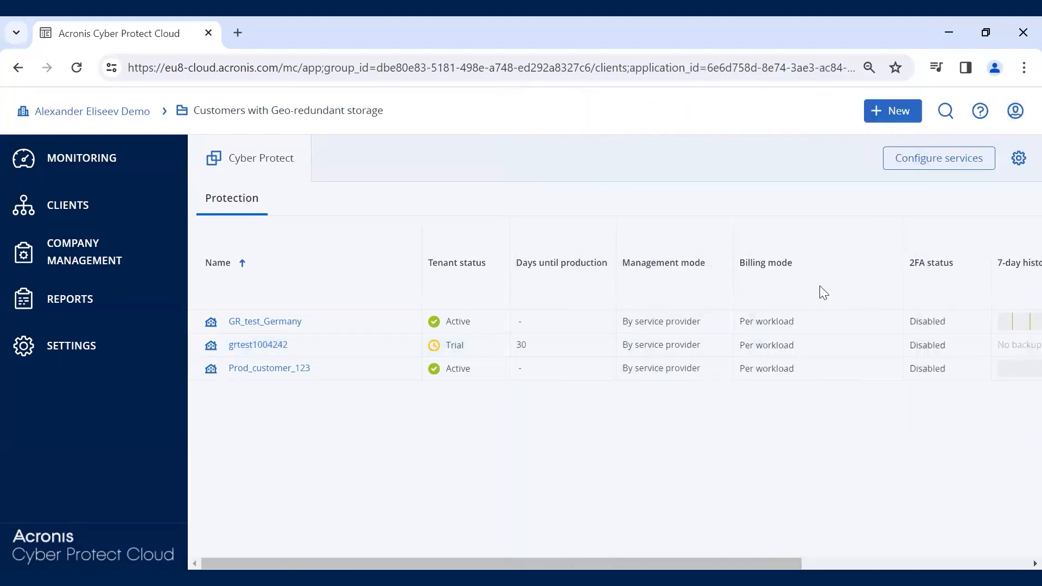
mouse_move(694, 404)
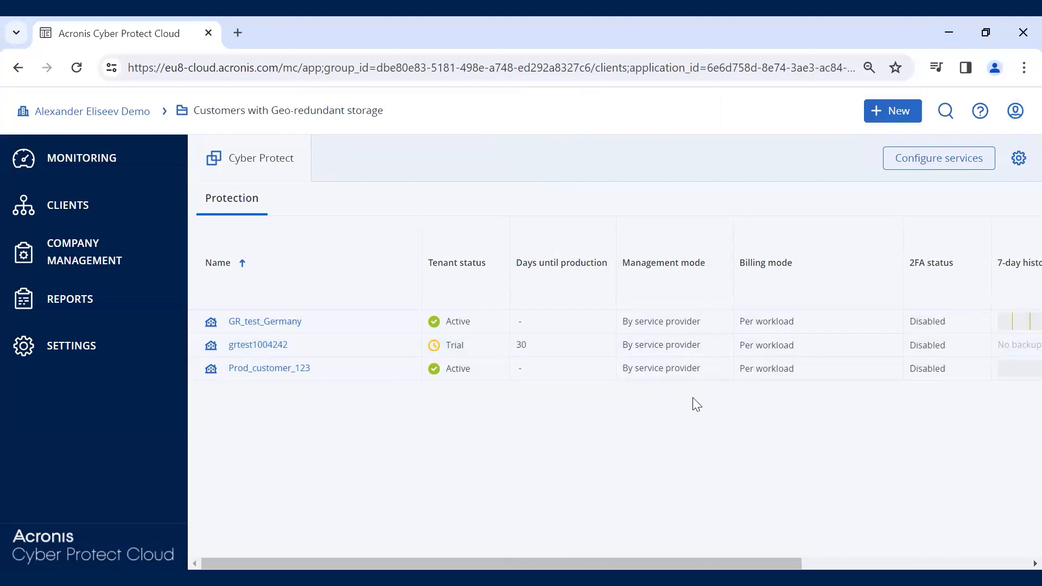
mouse_move(259, 345)
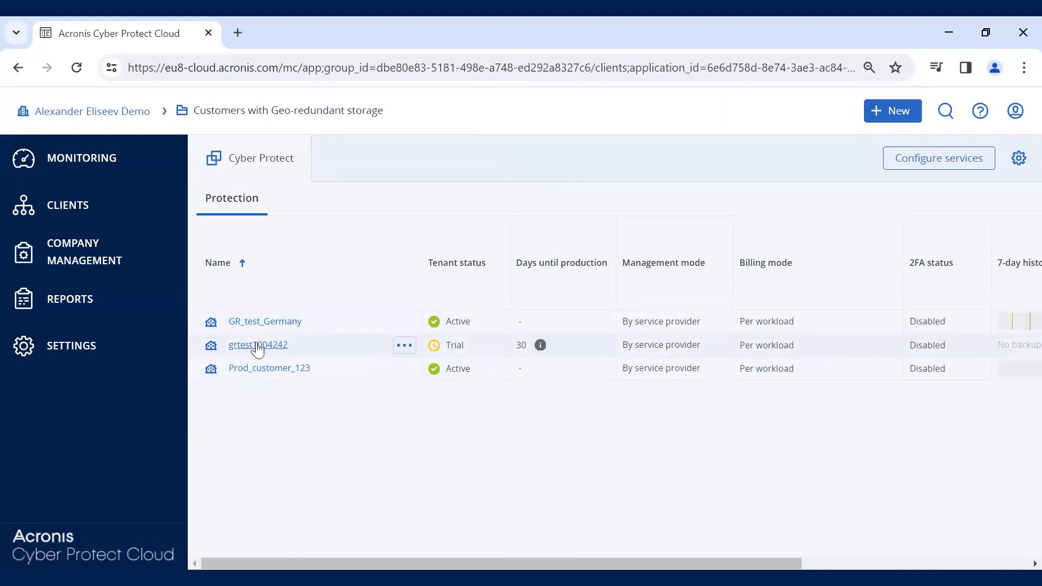
click(256, 345)
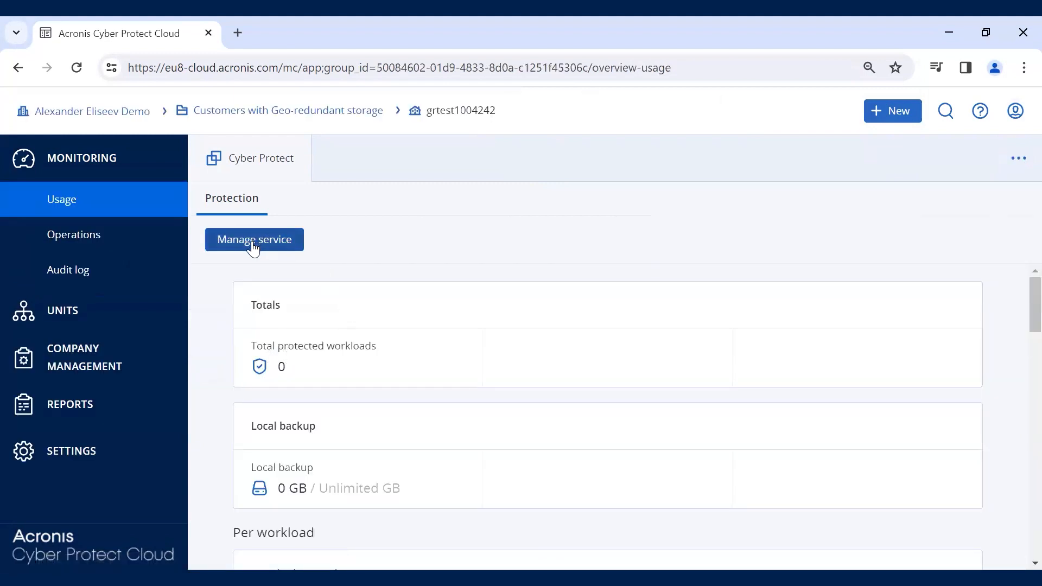
mouse_move(269, 244)
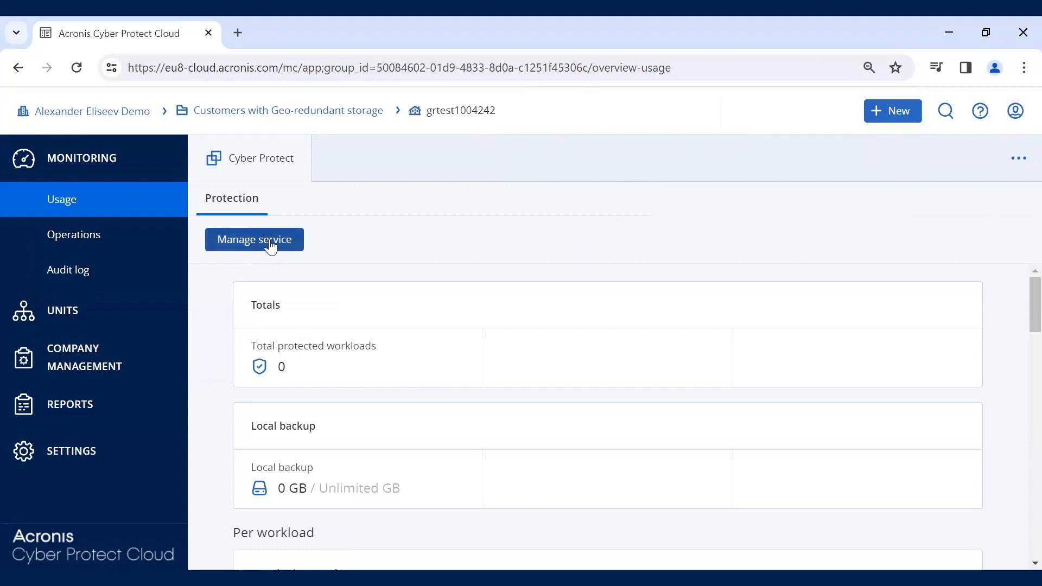
click(254, 239)
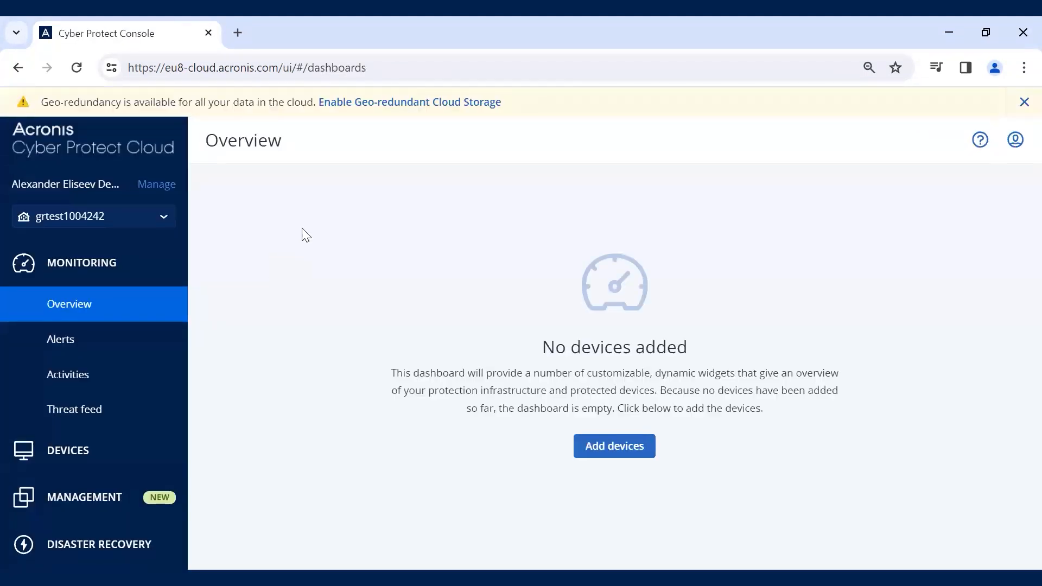
mouse_move(390, 145)
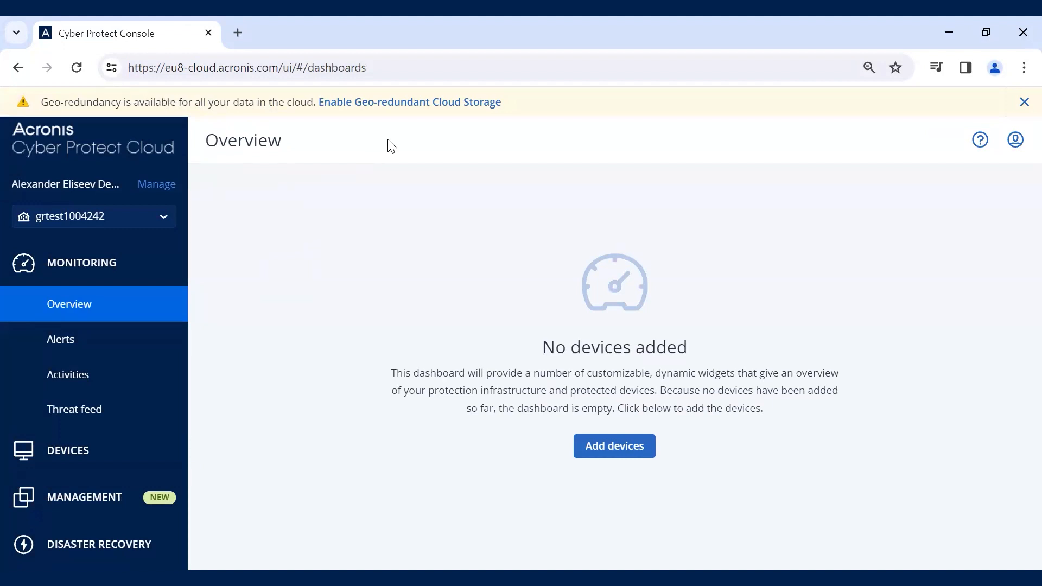
mouse_move(424, 119)
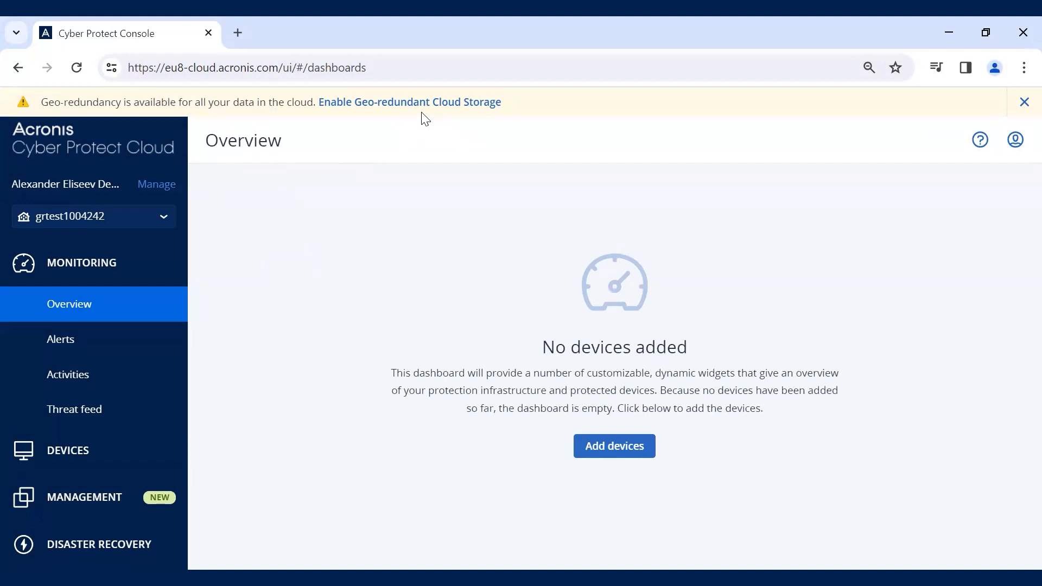
mouse_move(395, 104)
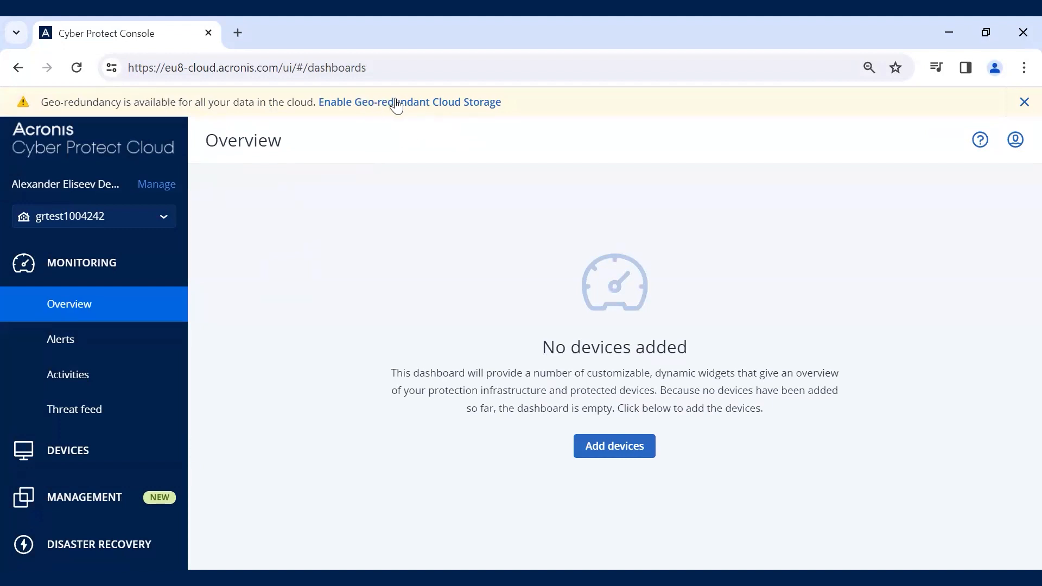
Enable Geo-redundant Cloud Storage for grtest1004242 from the banner and confirm
click(410, 102)
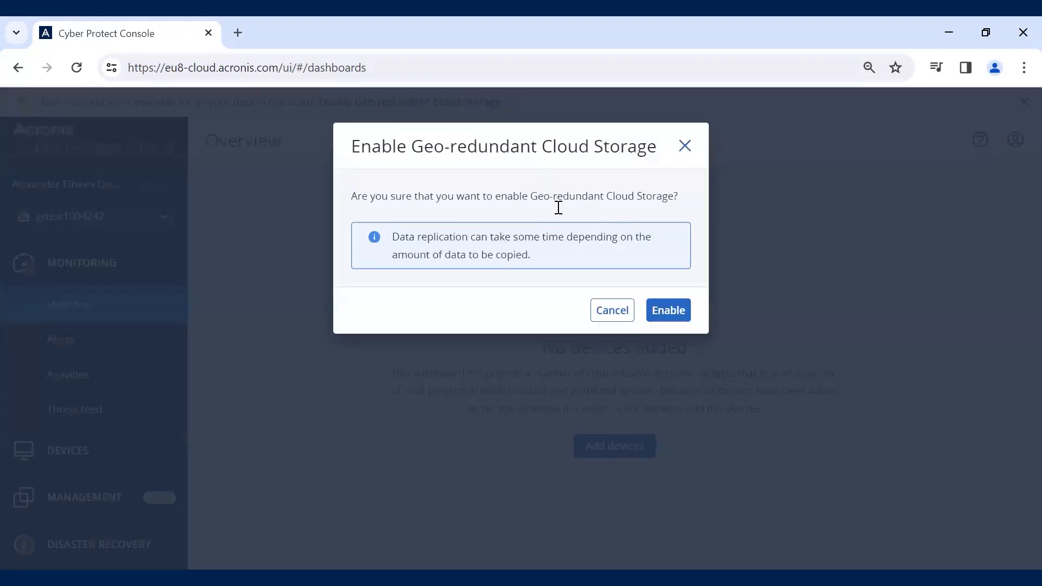
click(668, 310)
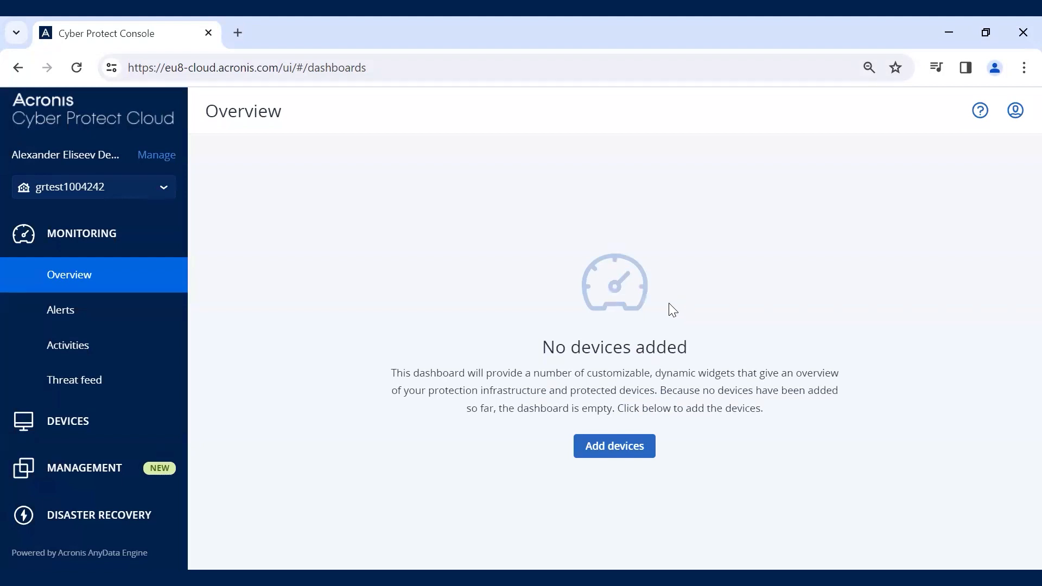
mouse_move(671, 294)
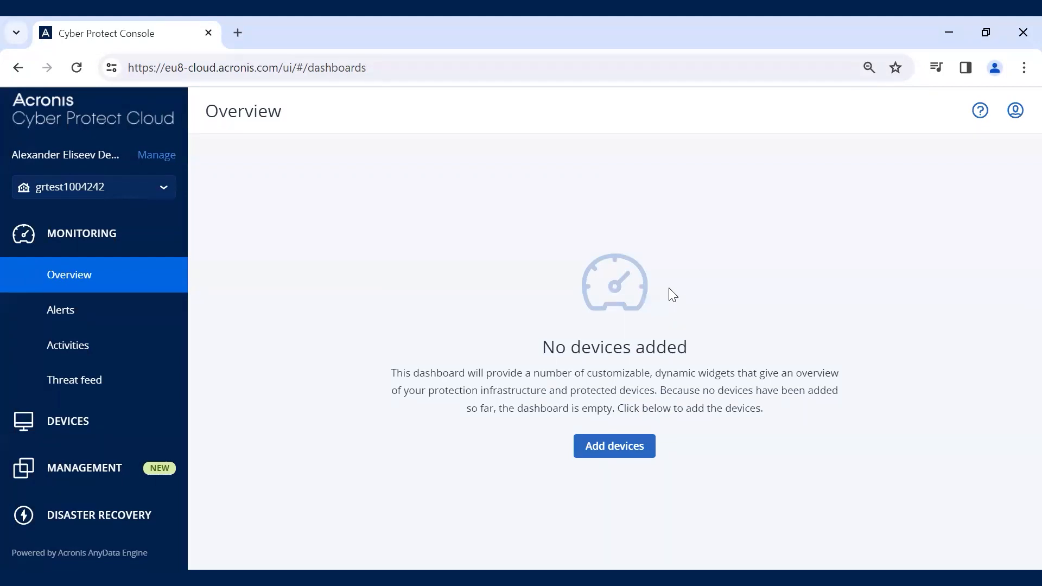
mouse_move(654, 270)
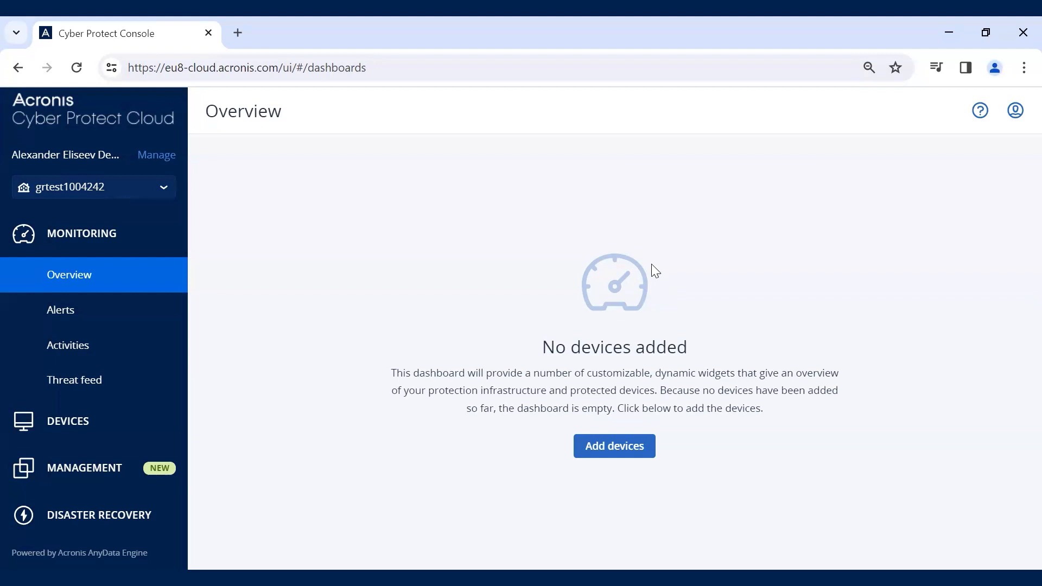
mouse_move(215, 193)
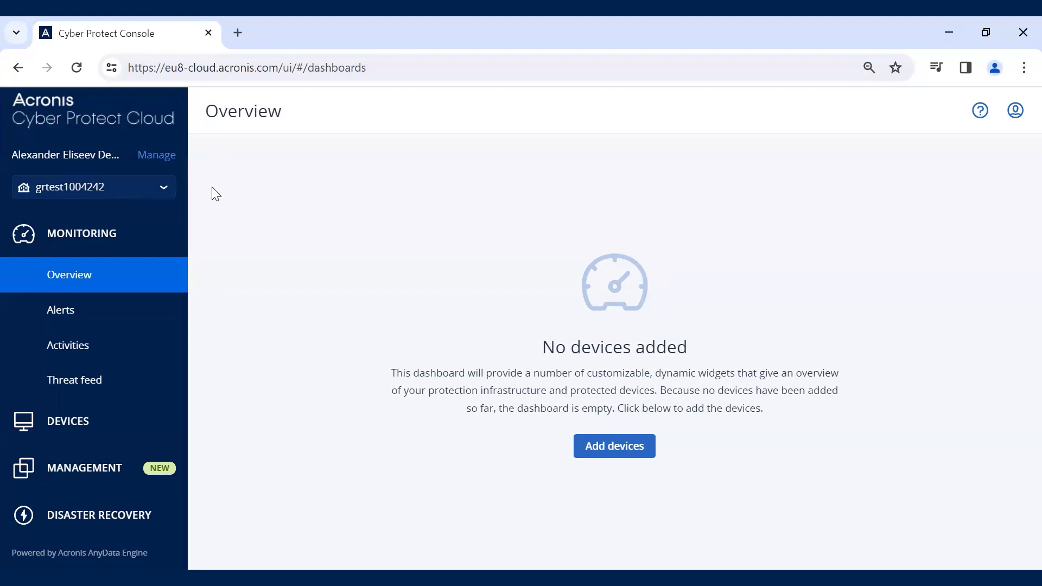
mouse_move(209, 194)
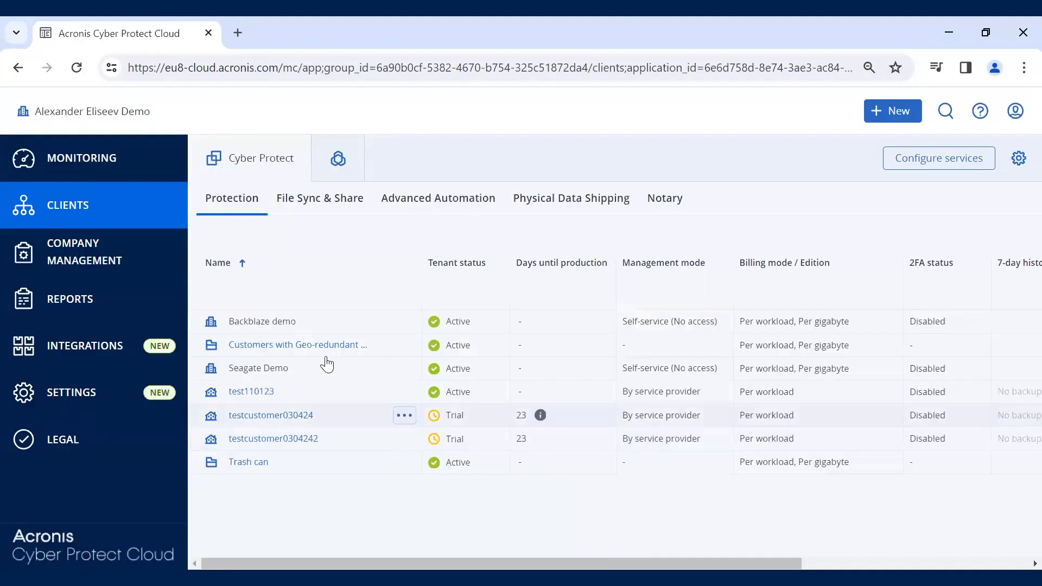
mouse_move(332, 370)
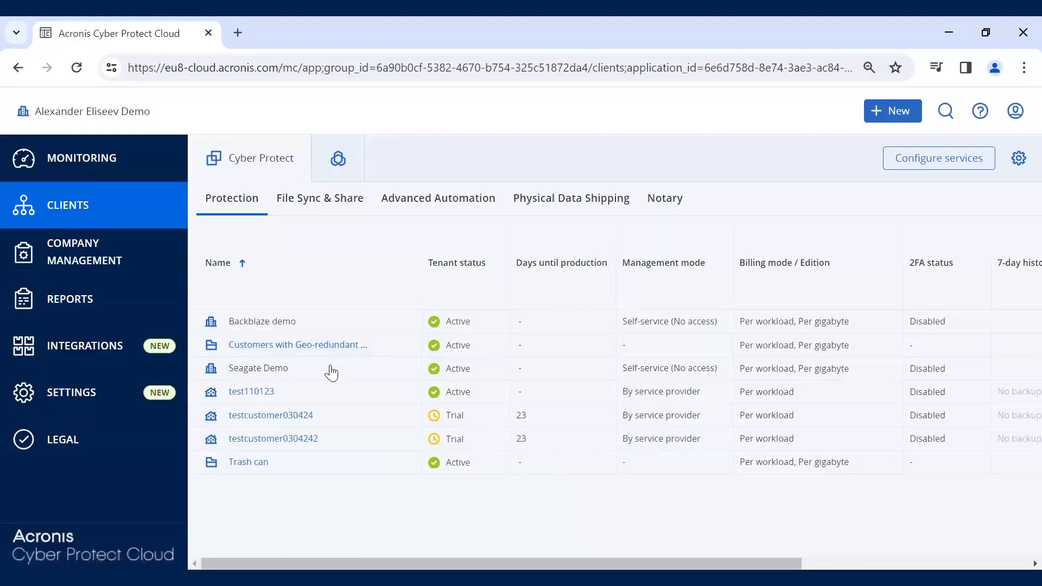
Show GR_test_Germany's details from the Customers with Geo-redundant storage folder
click(297, 344)
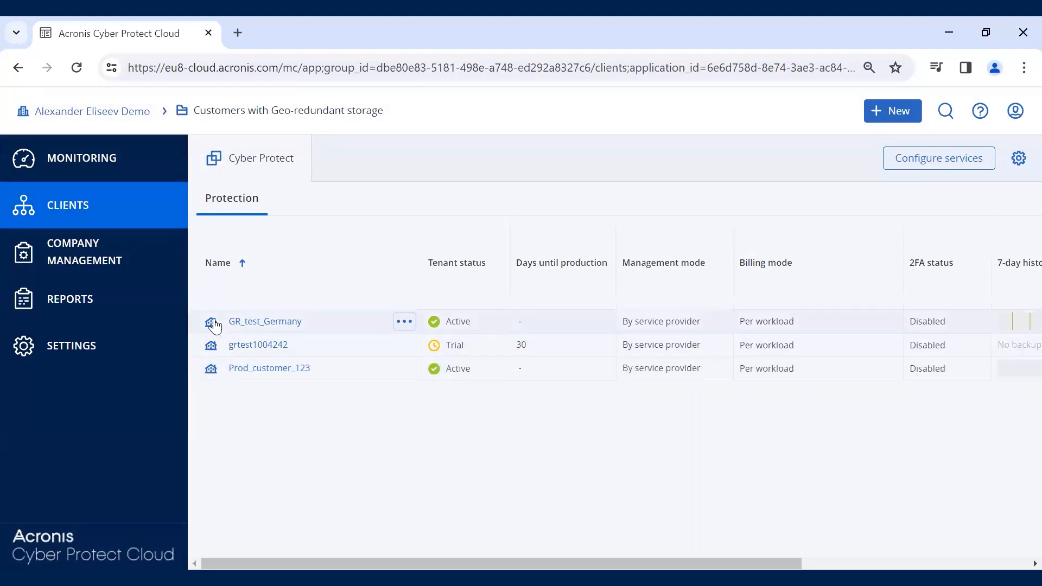
click(265, 322)
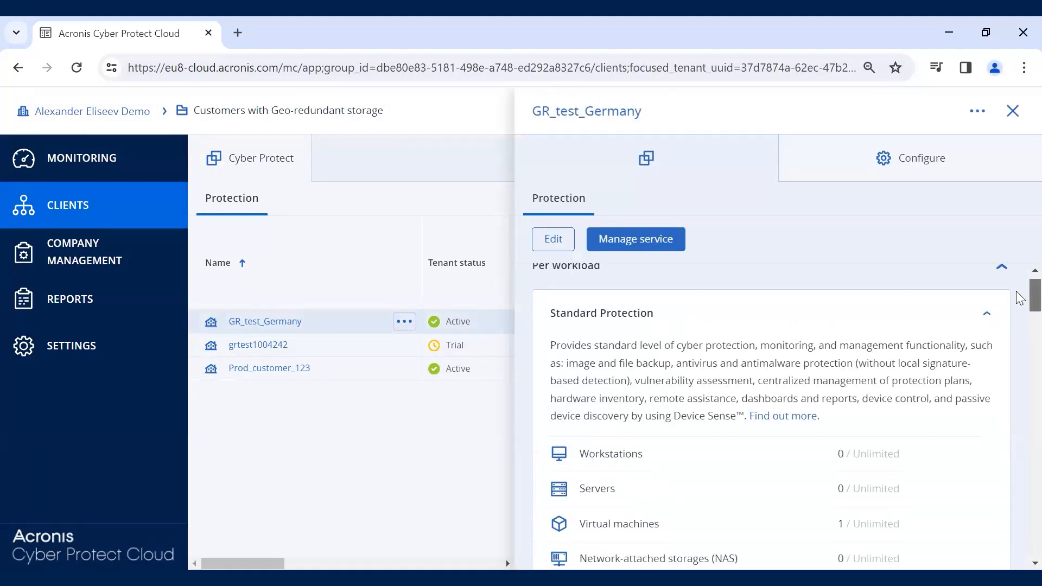
scroll(down, 3)
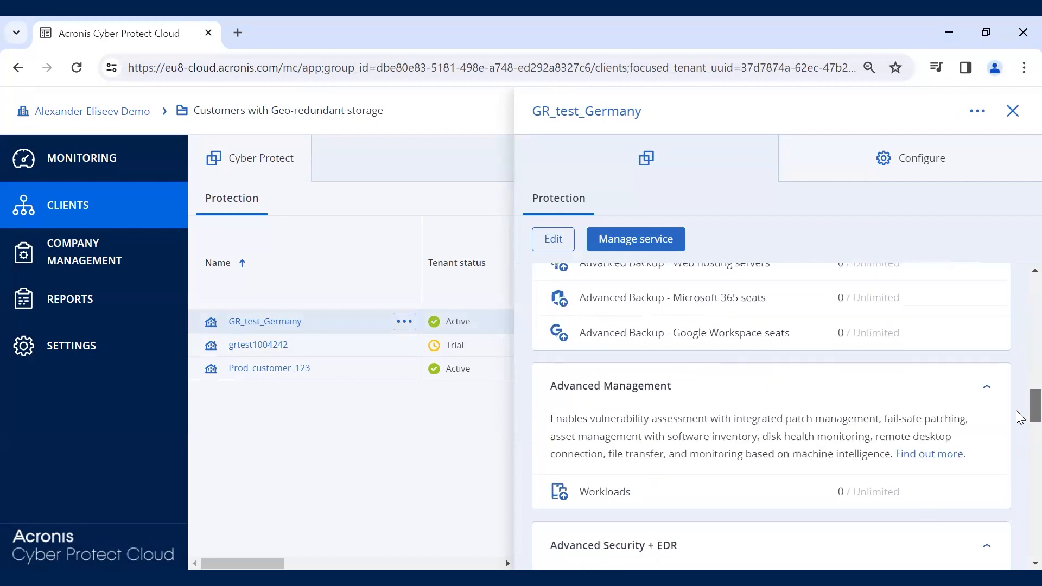
scroll(up, 3)
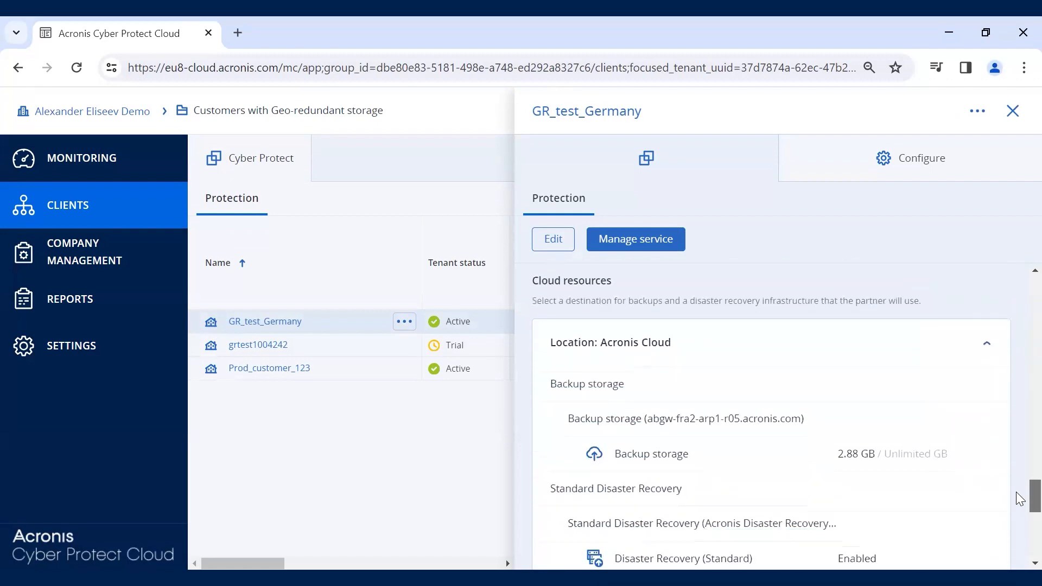
scroll(up, 3)
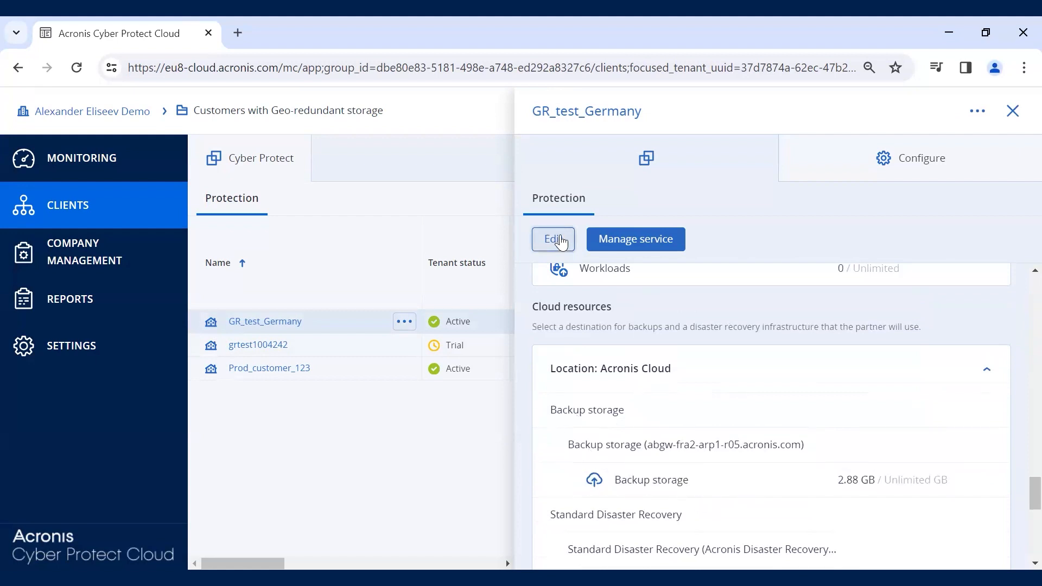
Tick Geo redundancy under GR_test_Germany's Backup storage and close the panel
click(552, 239)
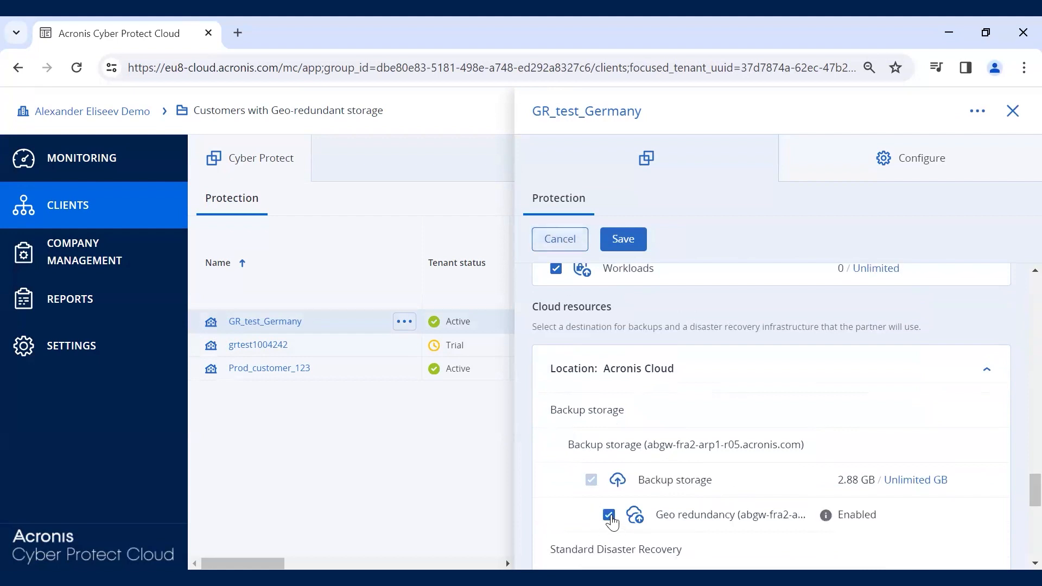
click(560, 239)
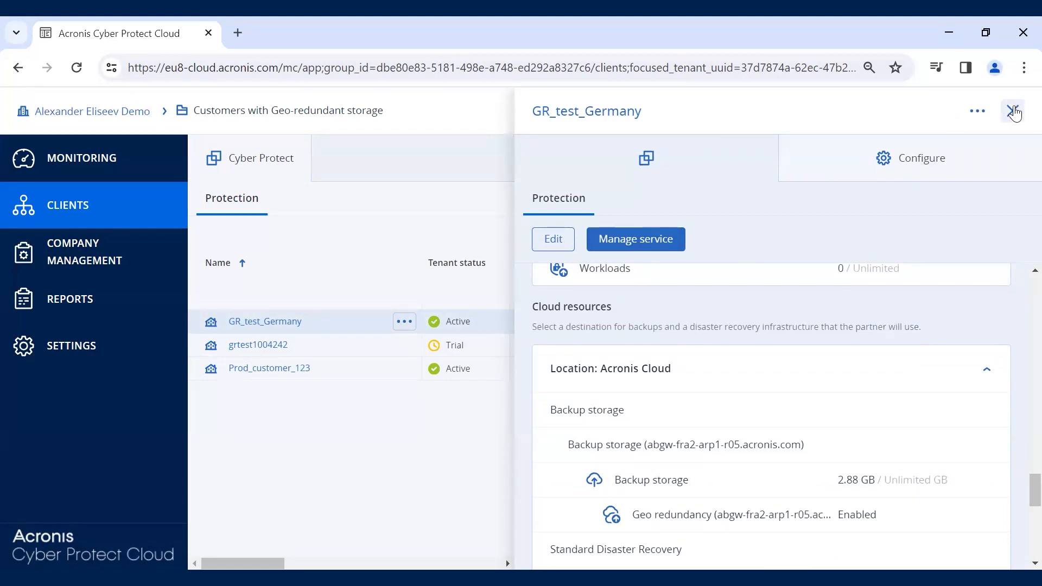
click(1014, 111)
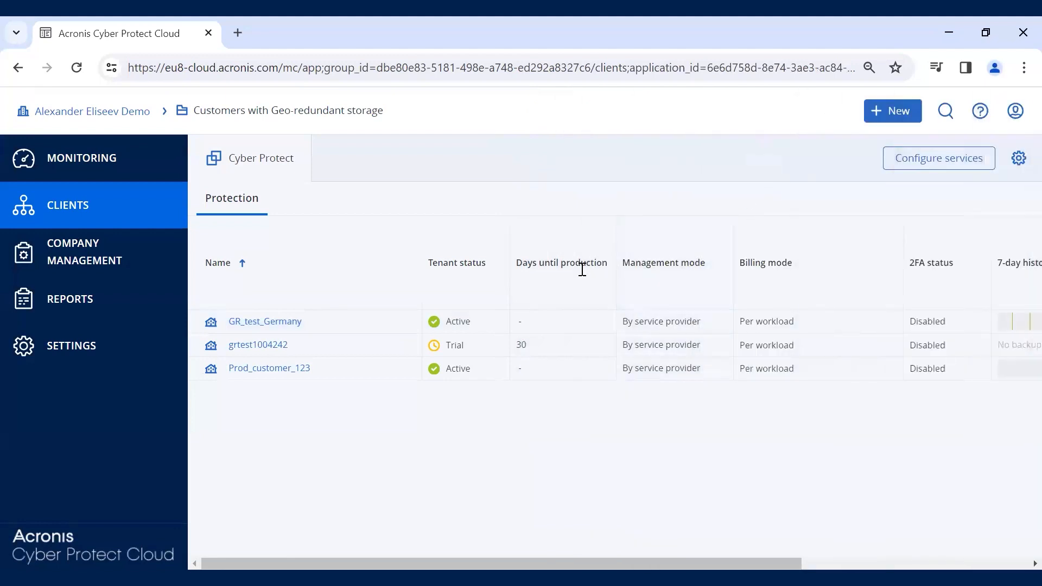
mouse_move(299, 431)
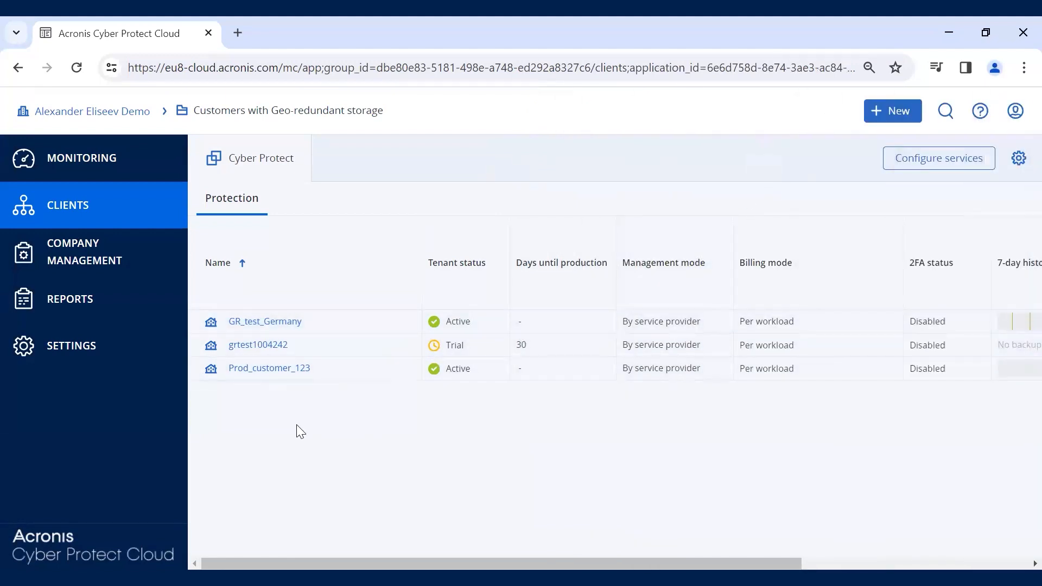
mouse_move(279, 329)
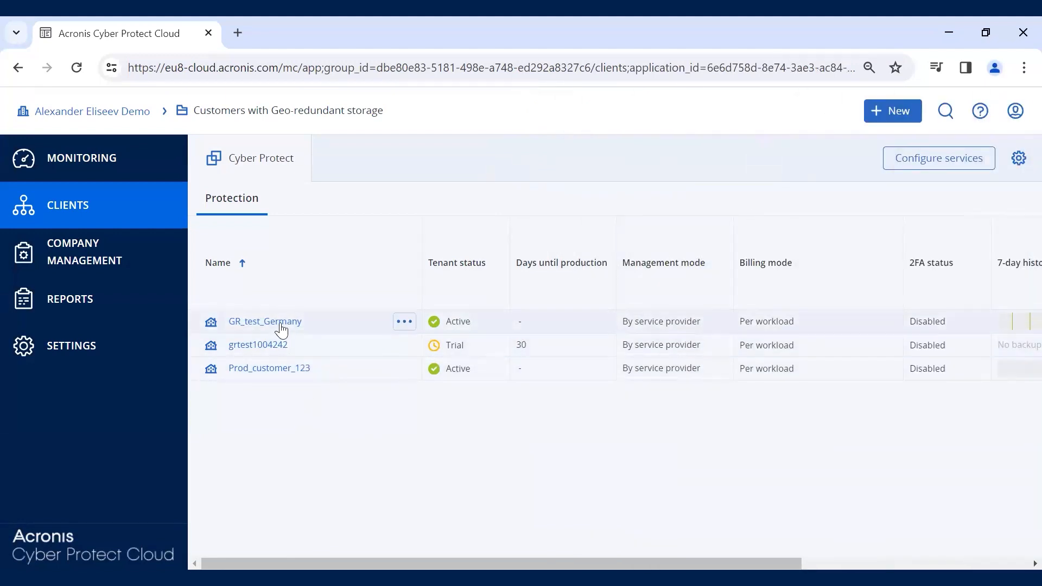
mouse_move(265, 321)
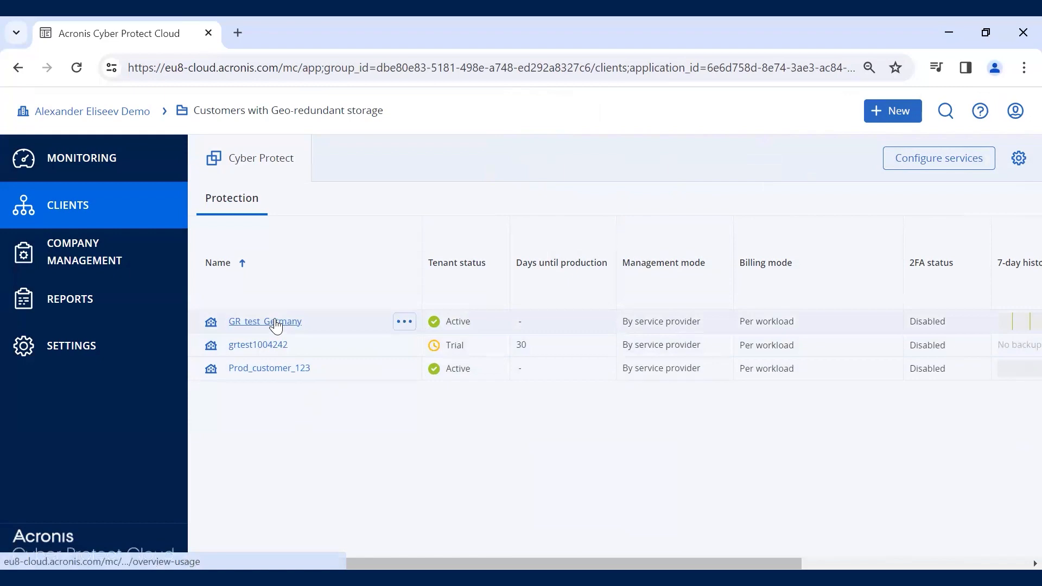
Enter GR_test_Germany and launch Manage service on its Protection tab
click(264, 321)
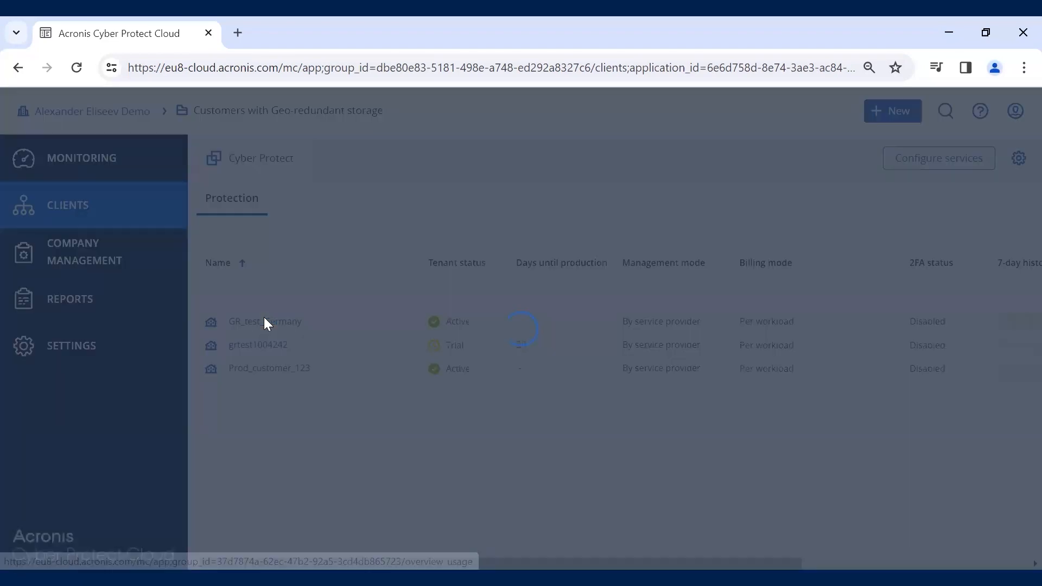
click(265, 321)
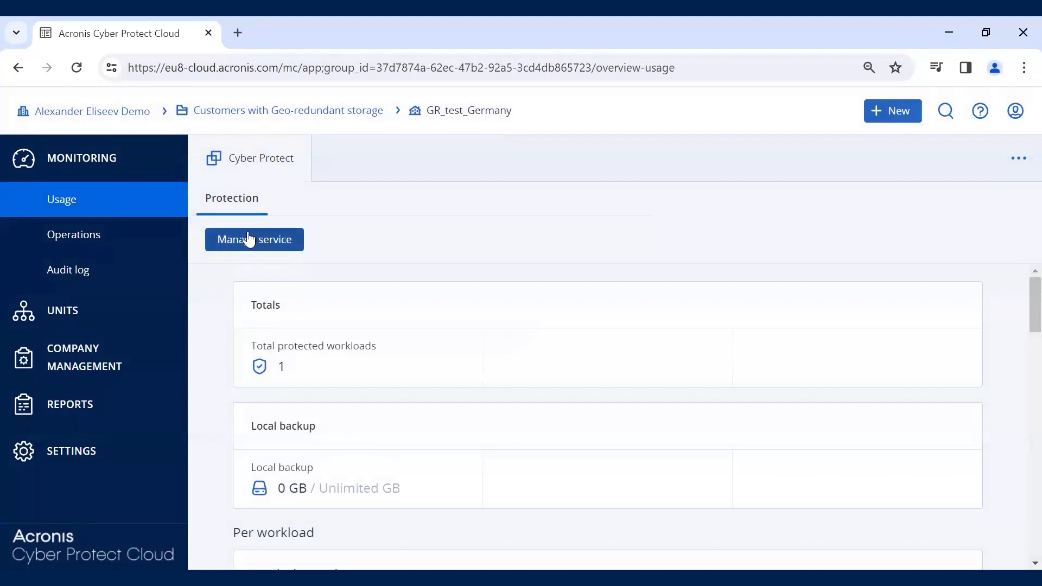
click(254, 239)
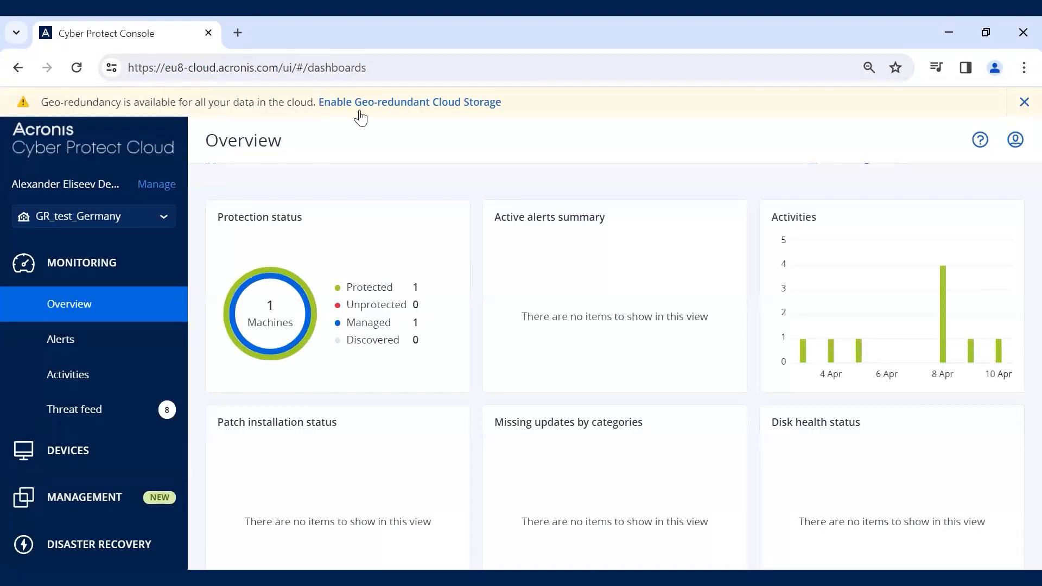
Enable Geo-redundant Cloud Storage for GR_test_Germany from the banner and confirm
click(409, 102)
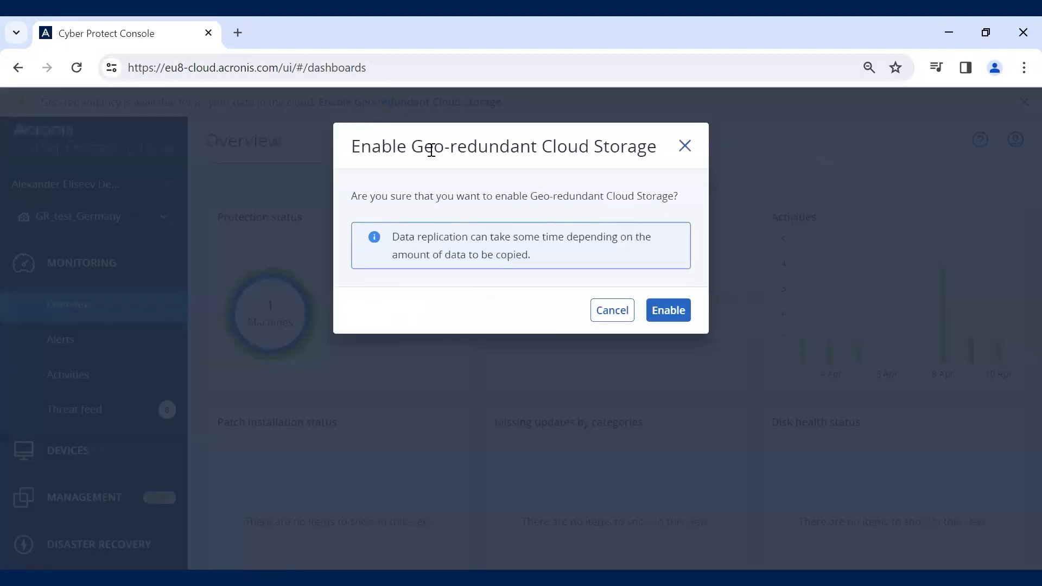
mouse_move(664, 326)
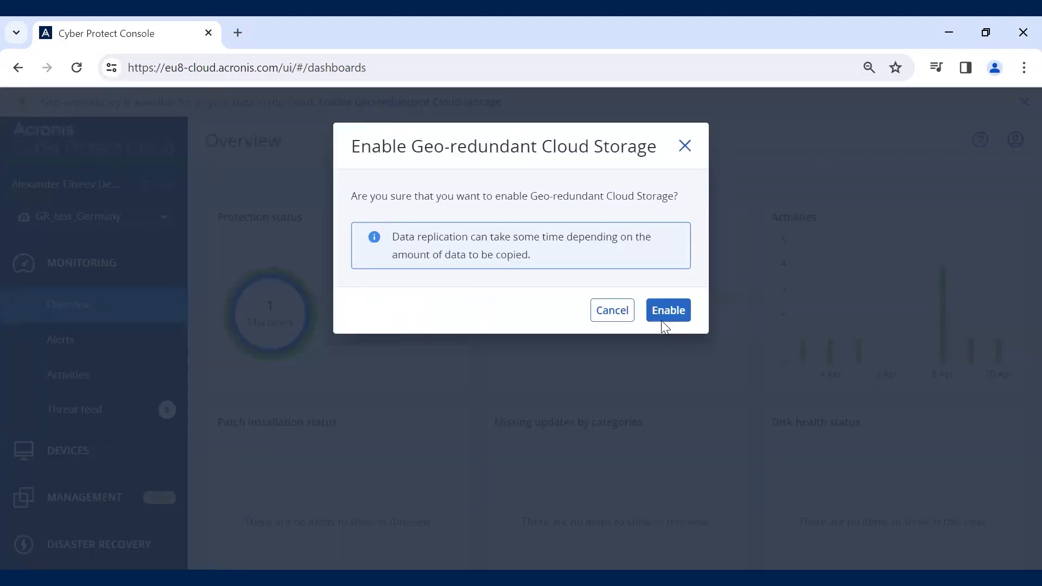
click(668, 310)
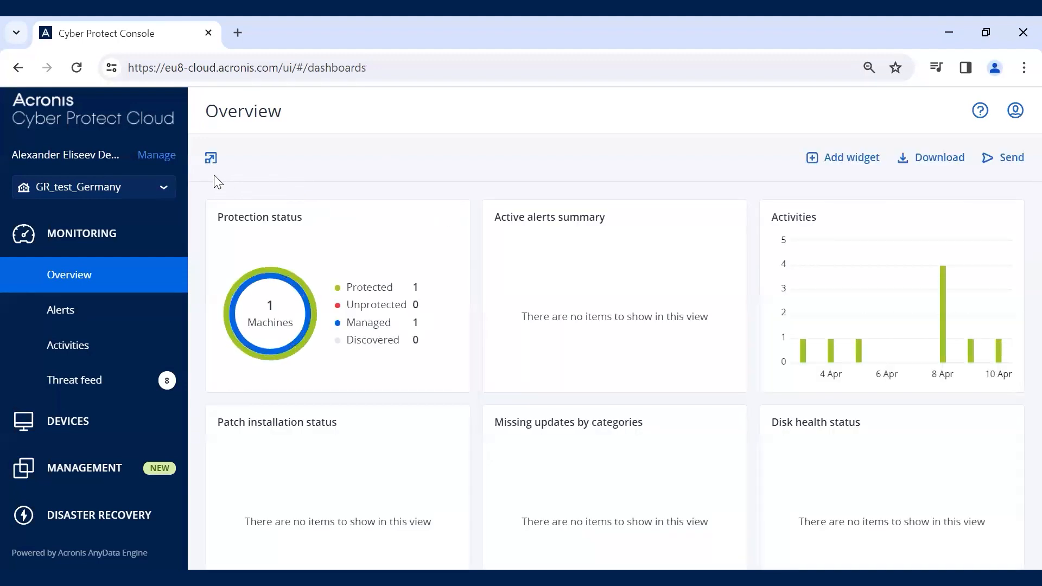
mouse_move(162, 193)
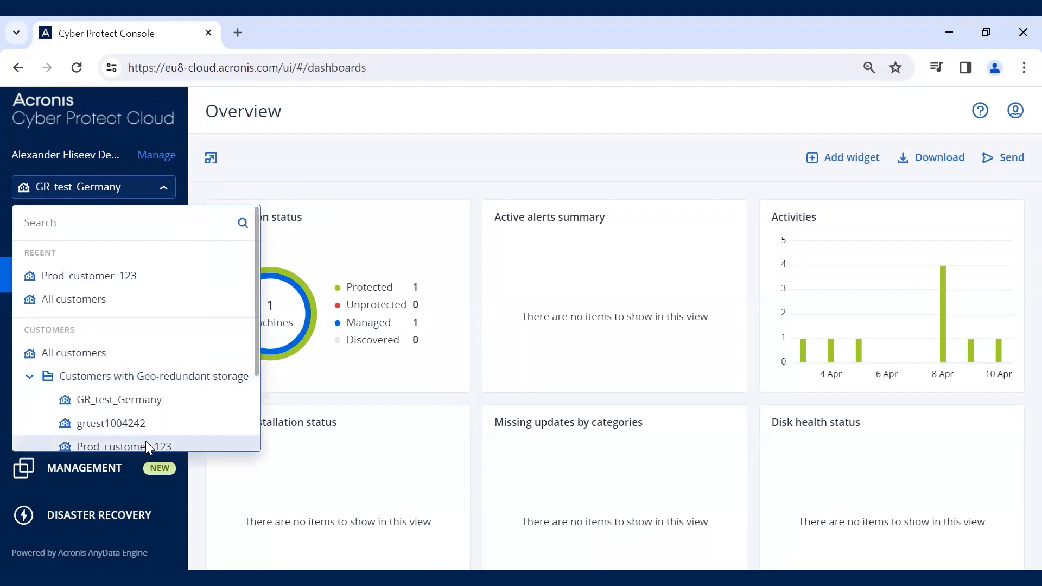
Switch to Prod_customer_123 and show its Backup Storage with the geo-redundant location's win10 backup
click(126, 446)
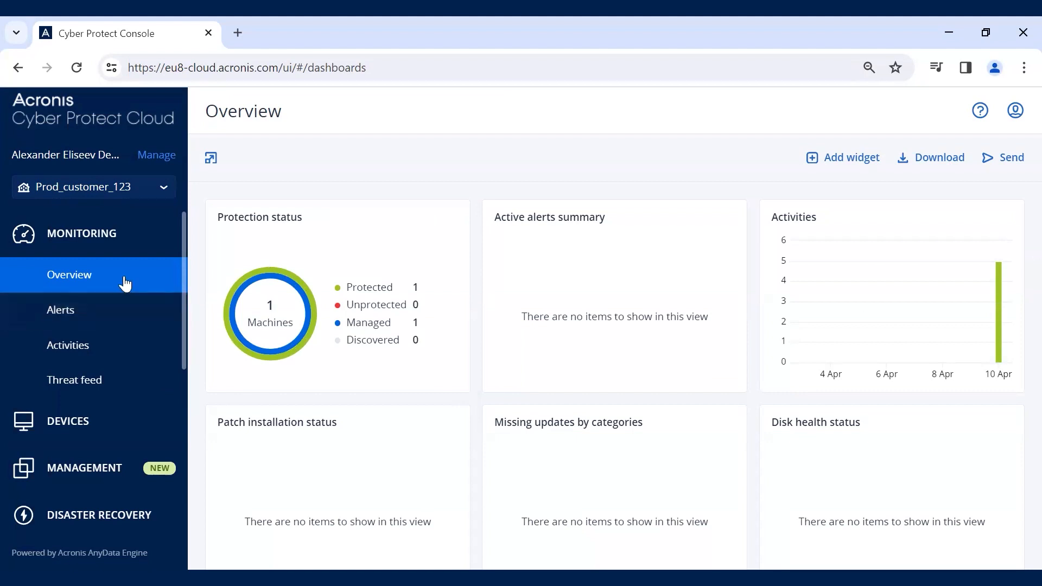
scroll(down, 3)
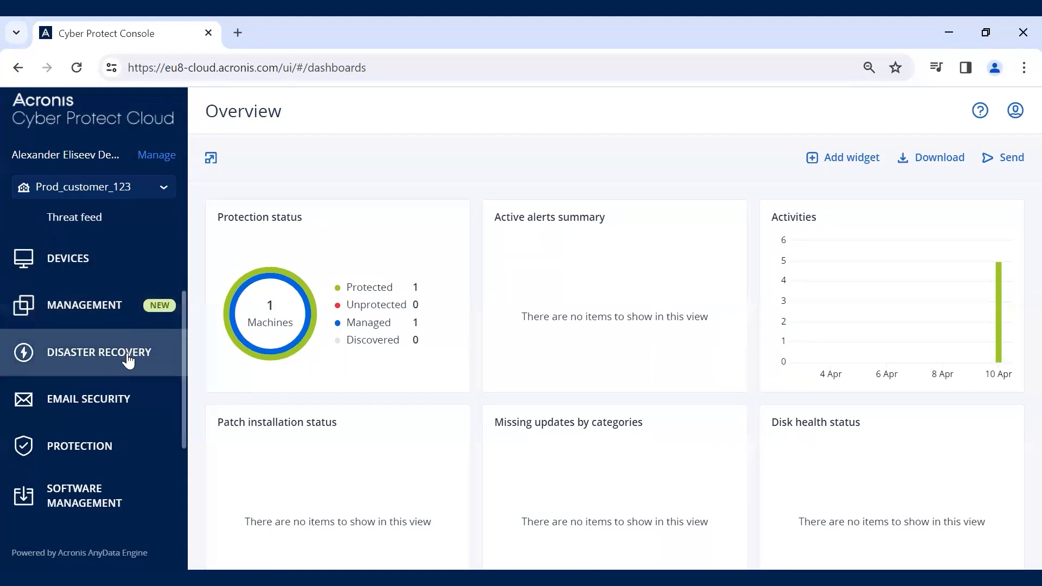
scroll(down, 3)
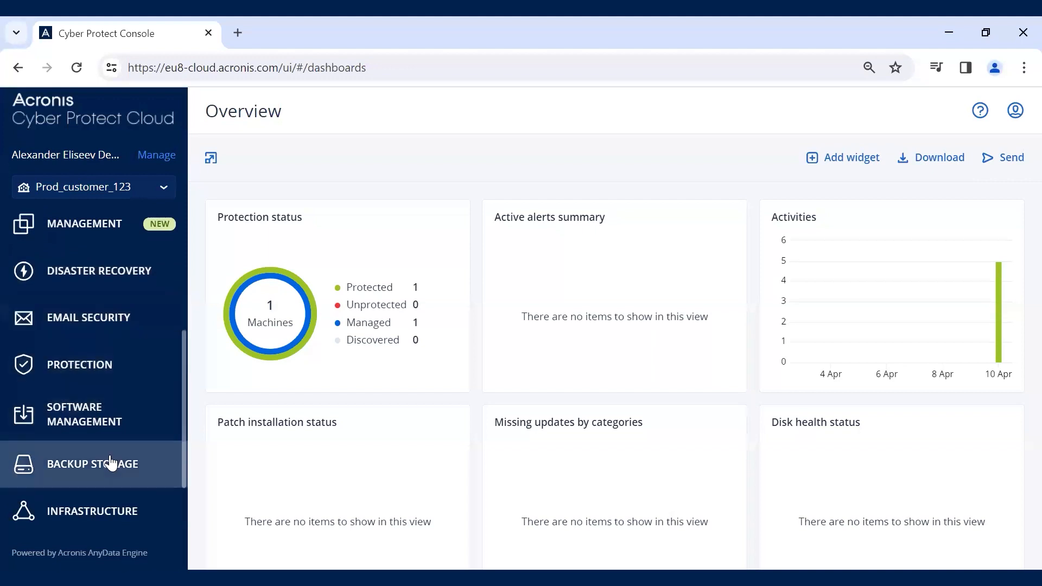
click(92, 463)
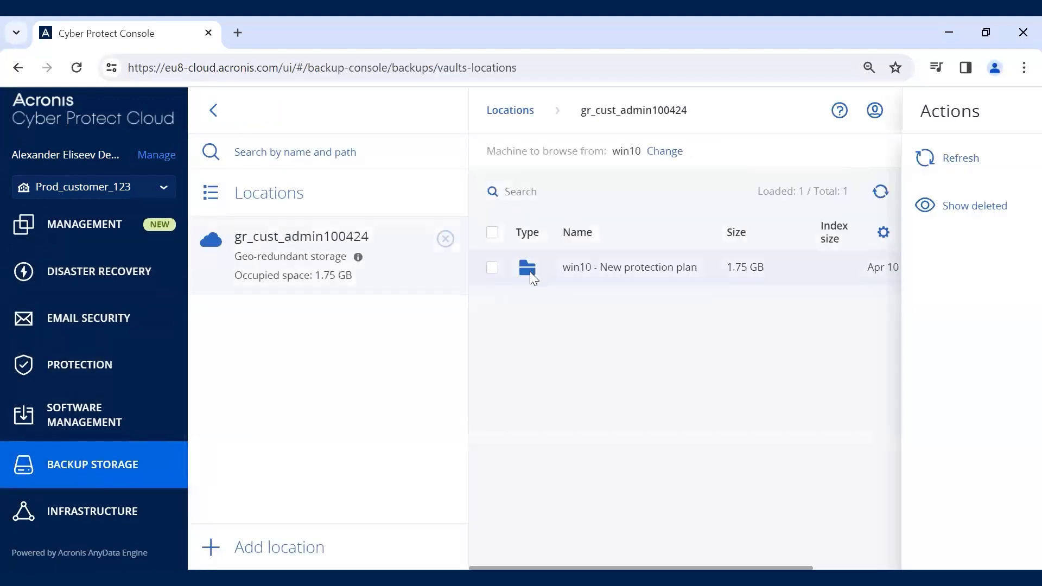
Show the win10 - New protection plan backup details with Geo-replication status In sync
click(629, 267)
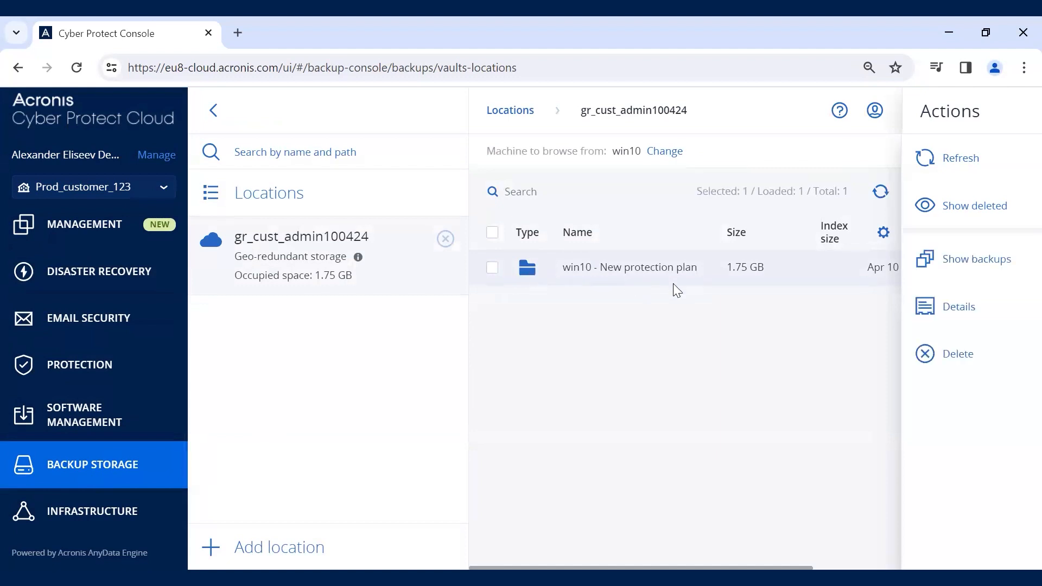
click(958, 306)
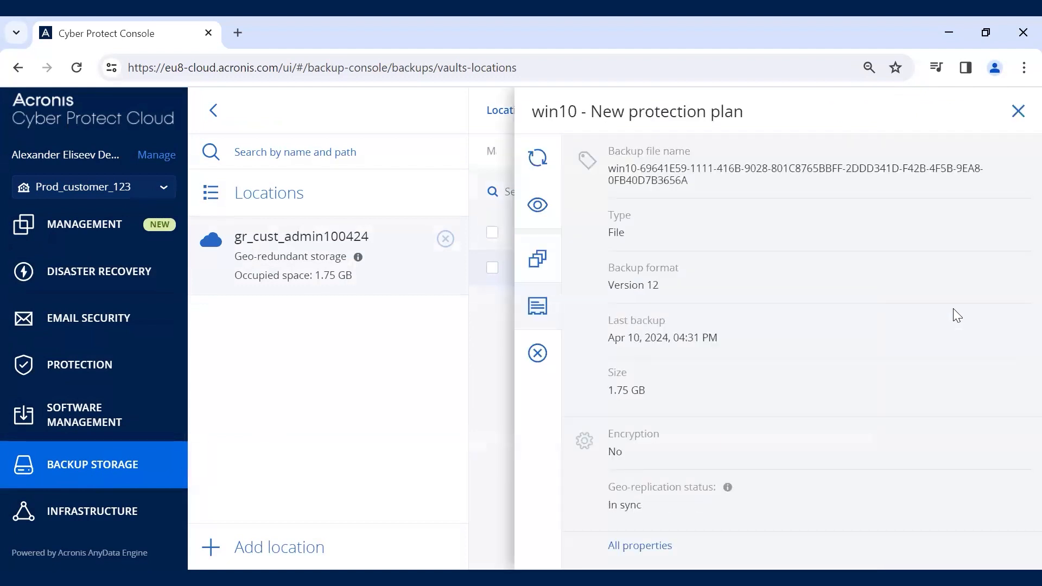
mouse_move(605, 488)
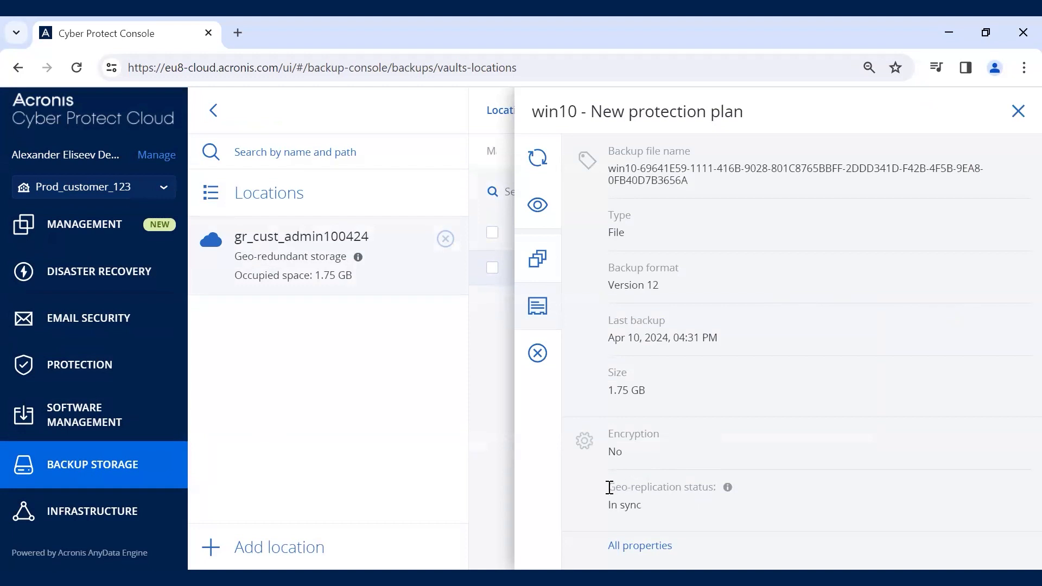
double_click(659, 486)
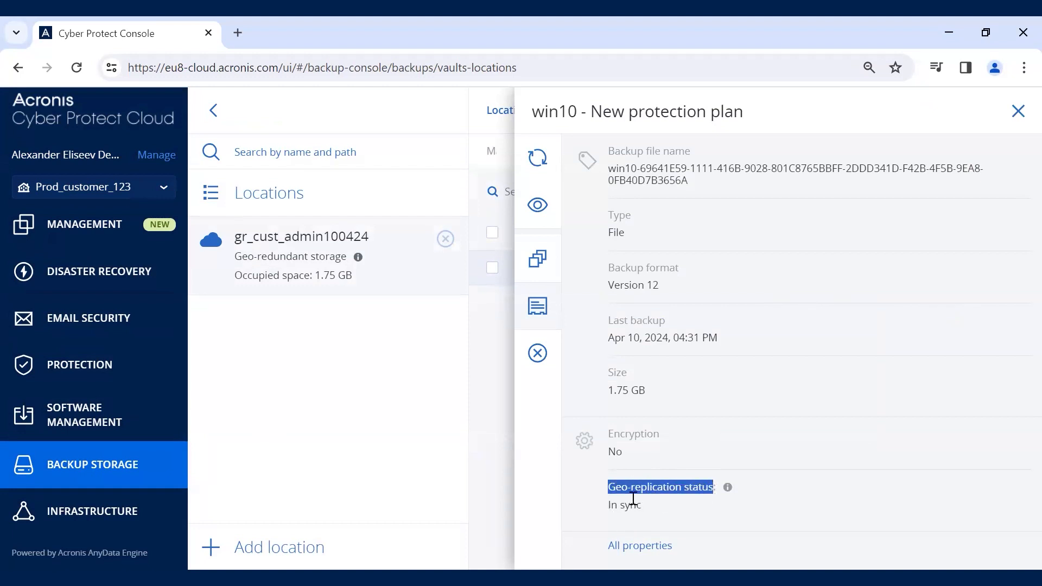
mouse_move(621, 503)
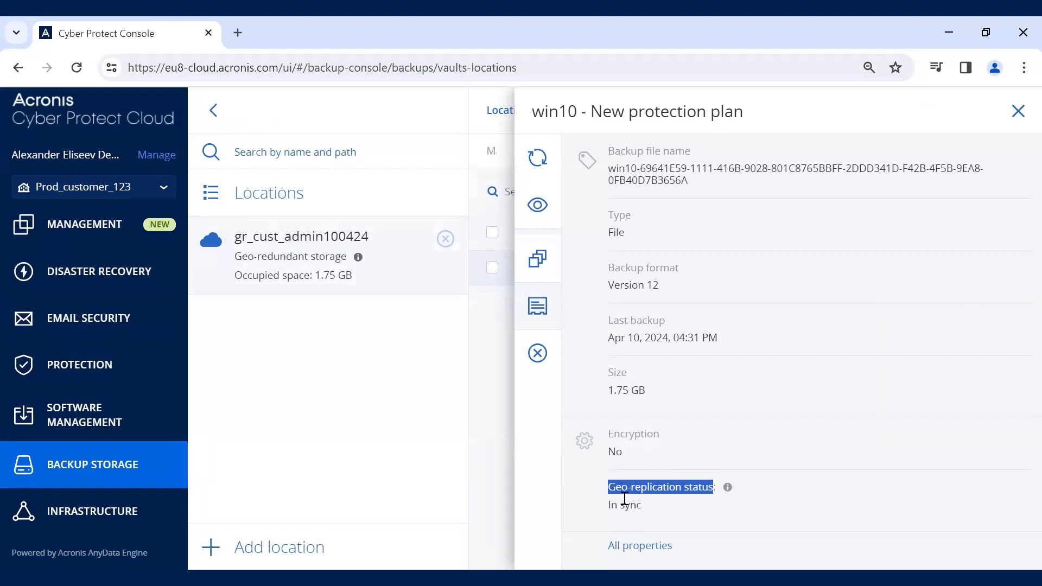
mouse_move(608, 505)
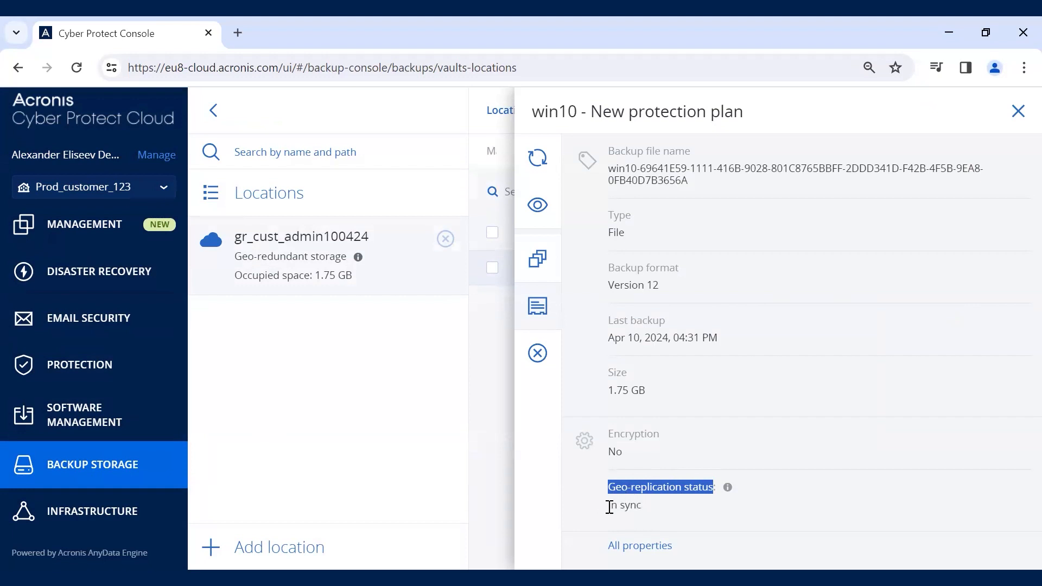
mouse_move(623, 518)
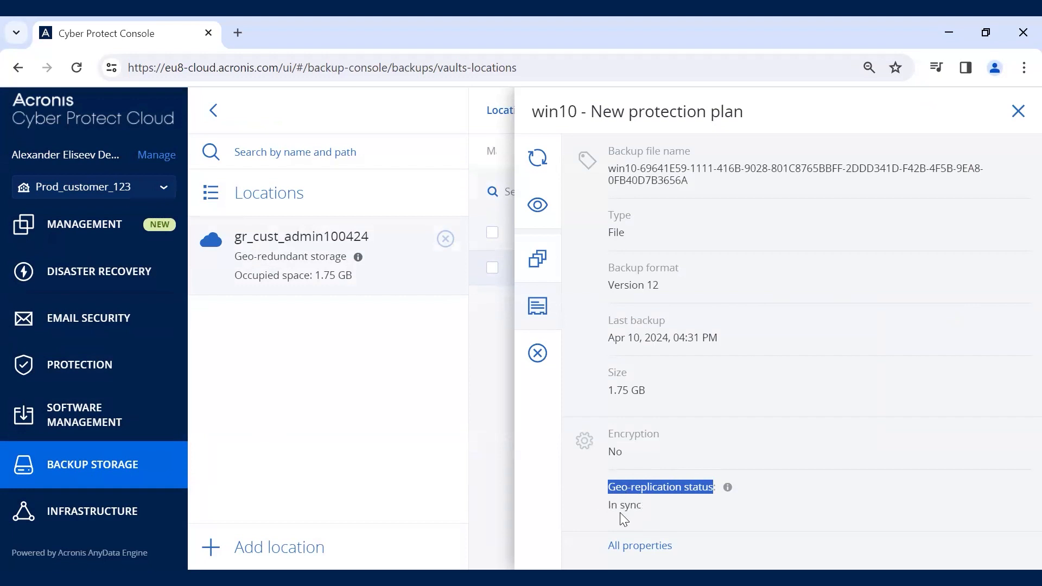
mouse_move(679, 525)
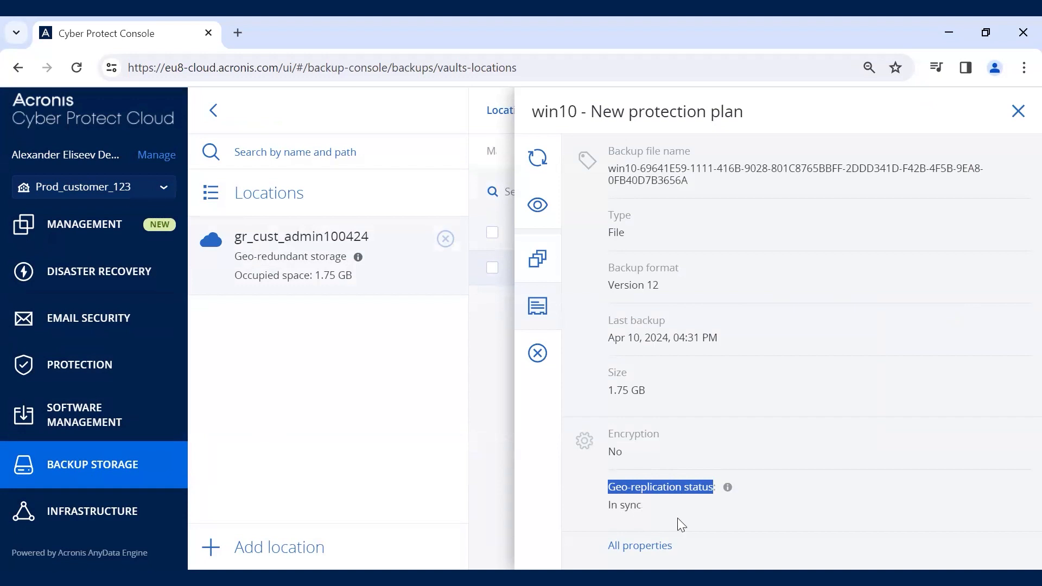
mouse_move(742, 510)
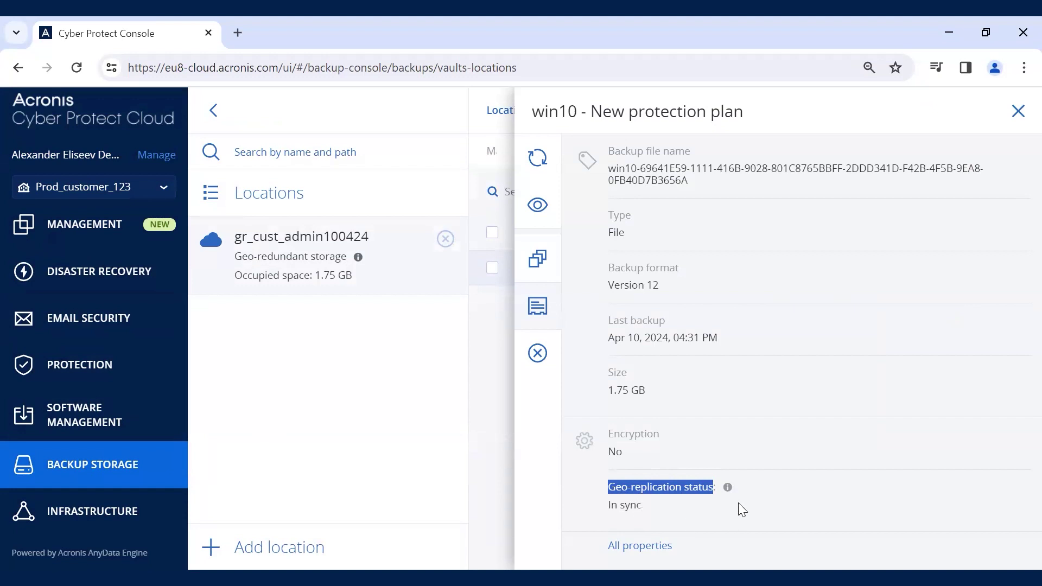
mouse_move(727, 495)
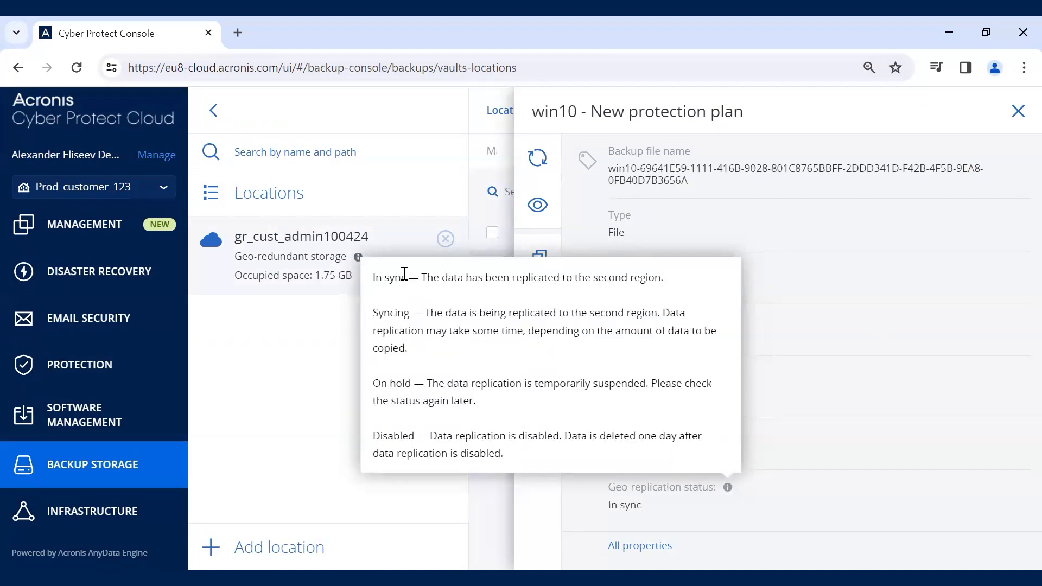
mouse_move(410, 327)
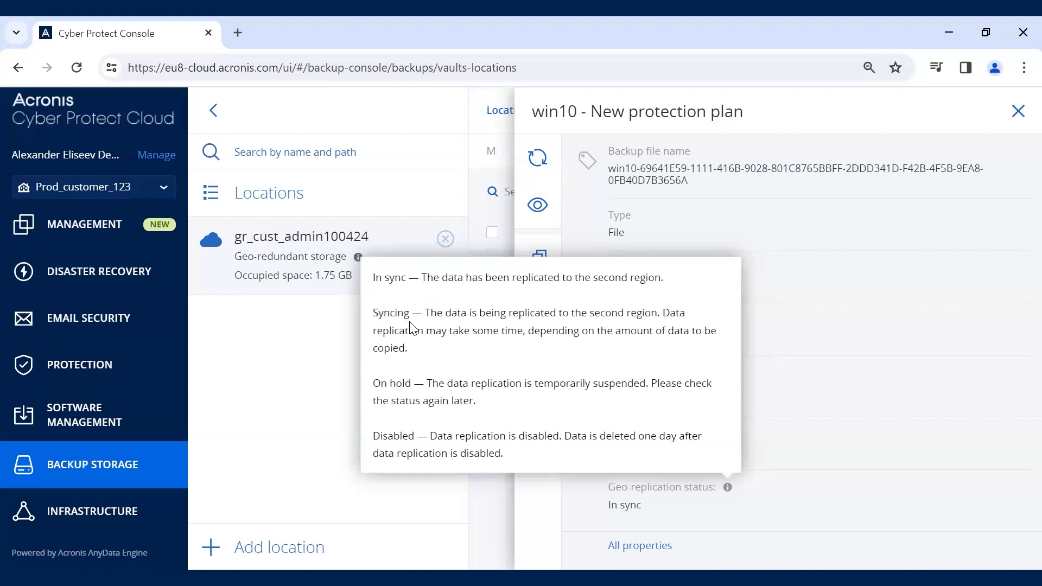
mouse_move(395, 312)
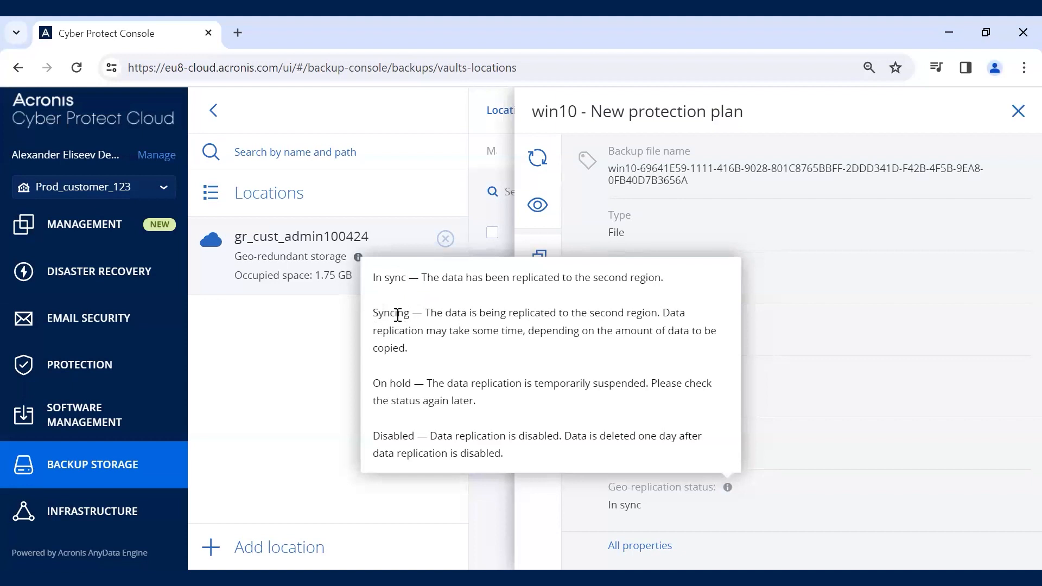
mouse_move(899, 257)
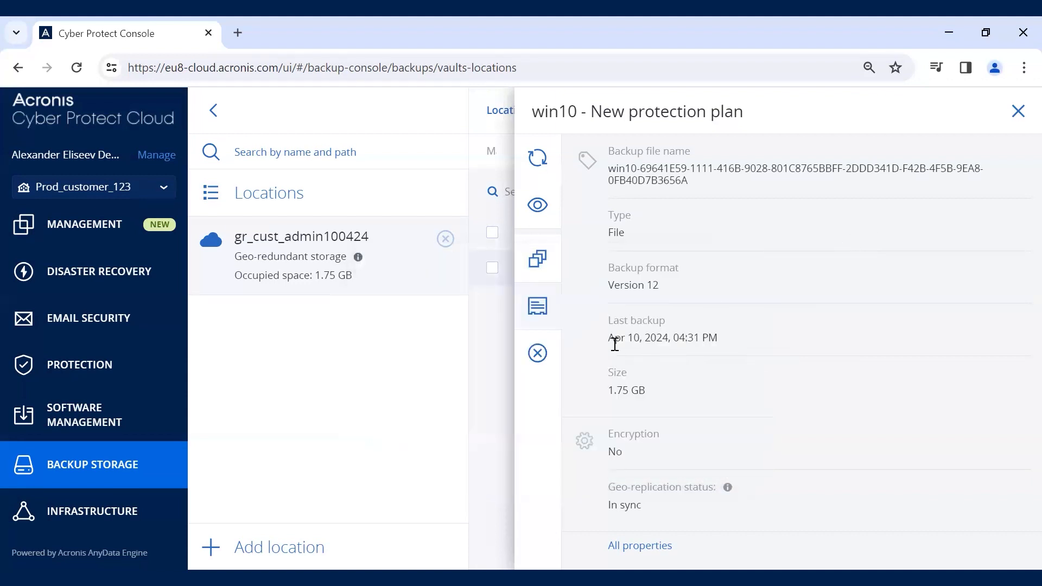
mouse_move(618, 356)
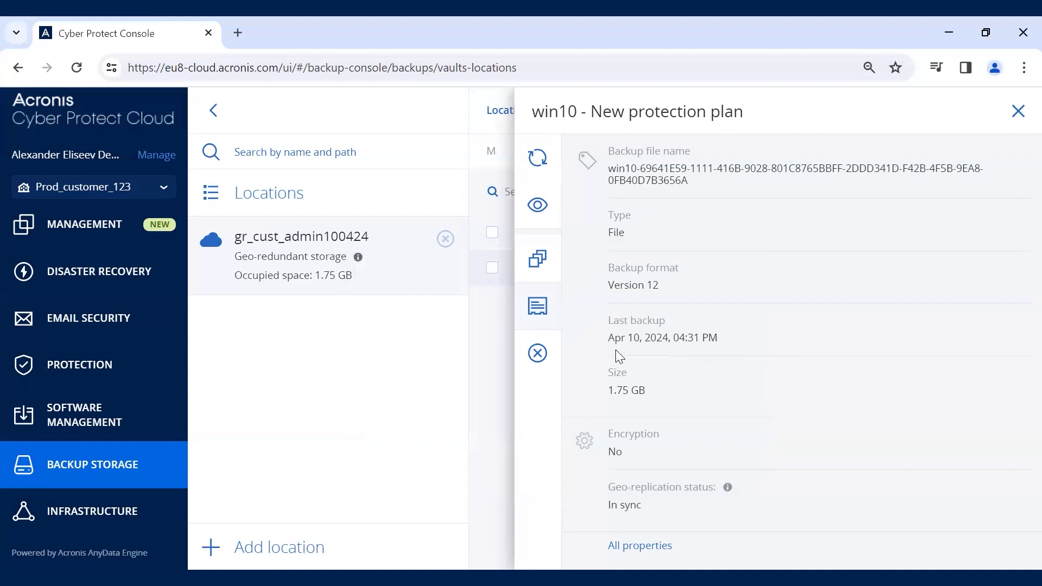